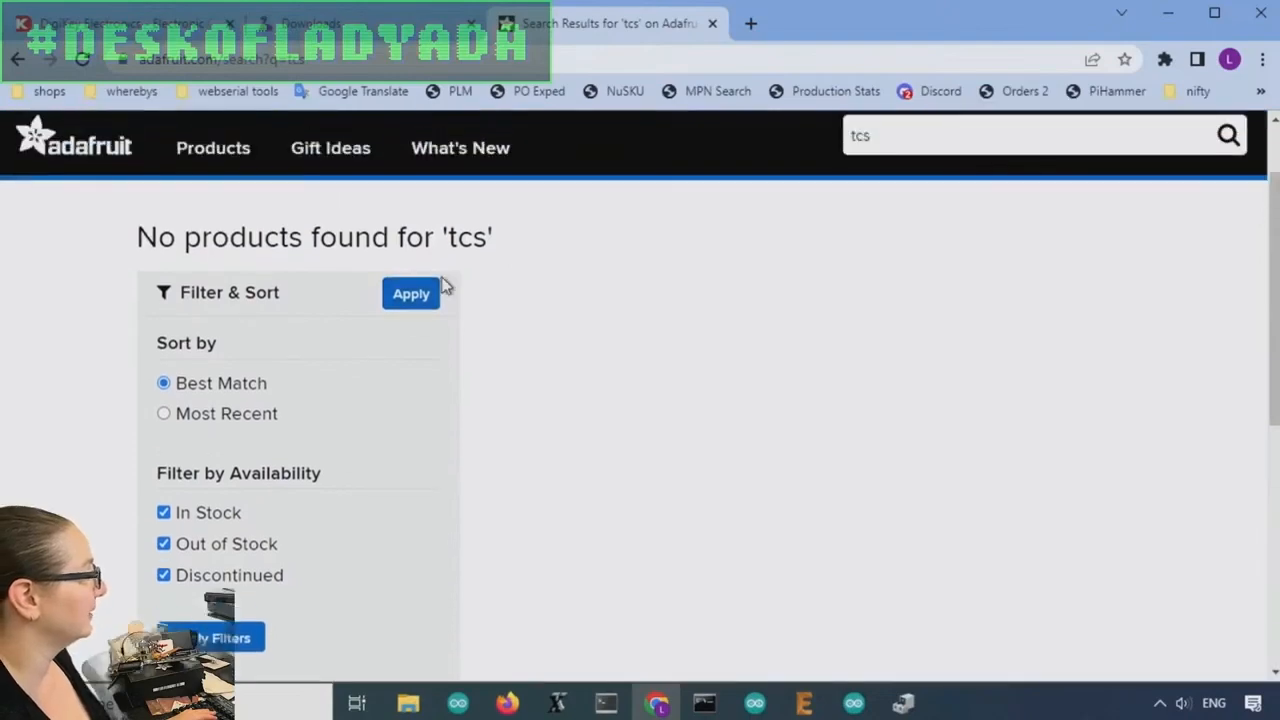
- Open the TCS34725 RGB Color Sensor with IR filter product from the tcs results
left_click(410, 293)
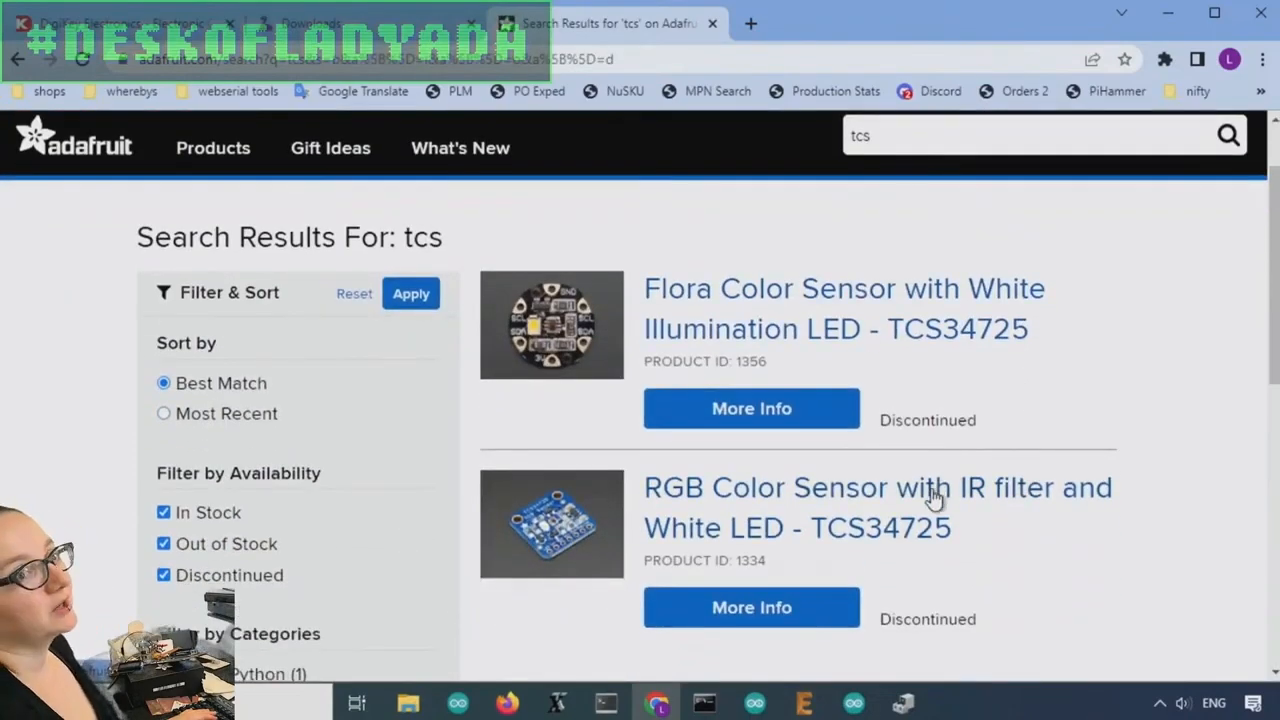
left_click(877, 507)
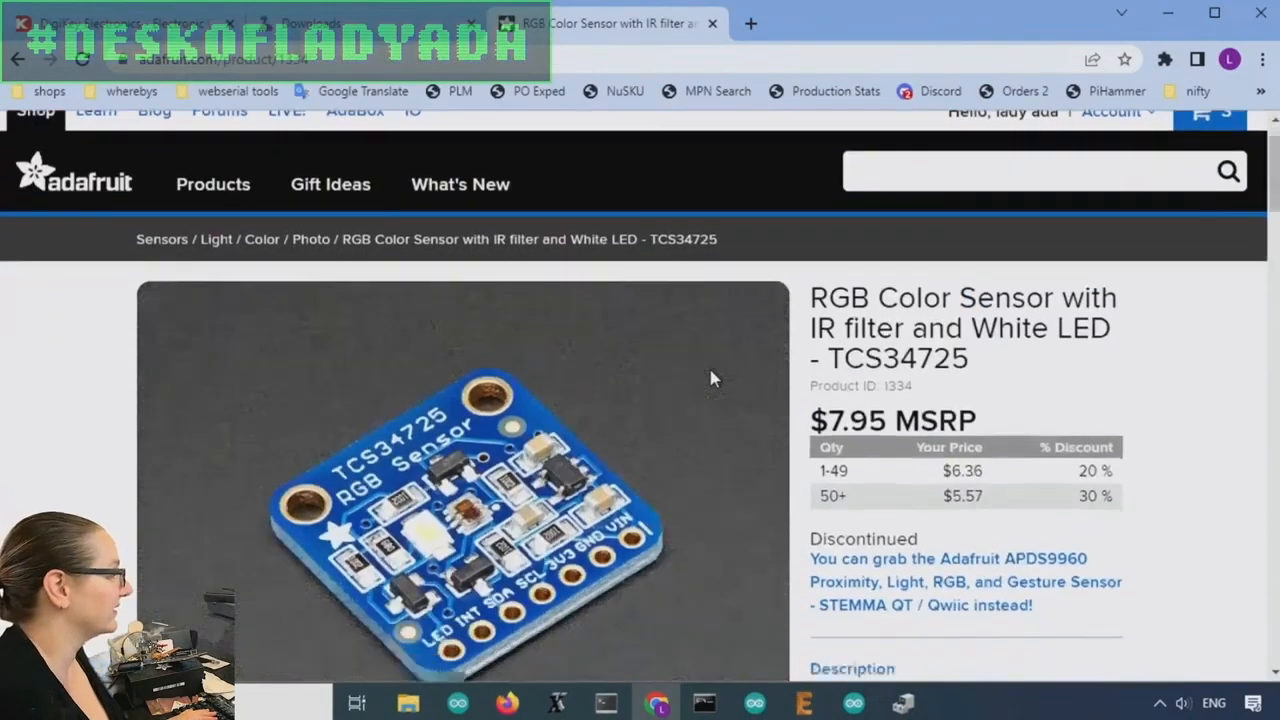
scroll("down", 3)
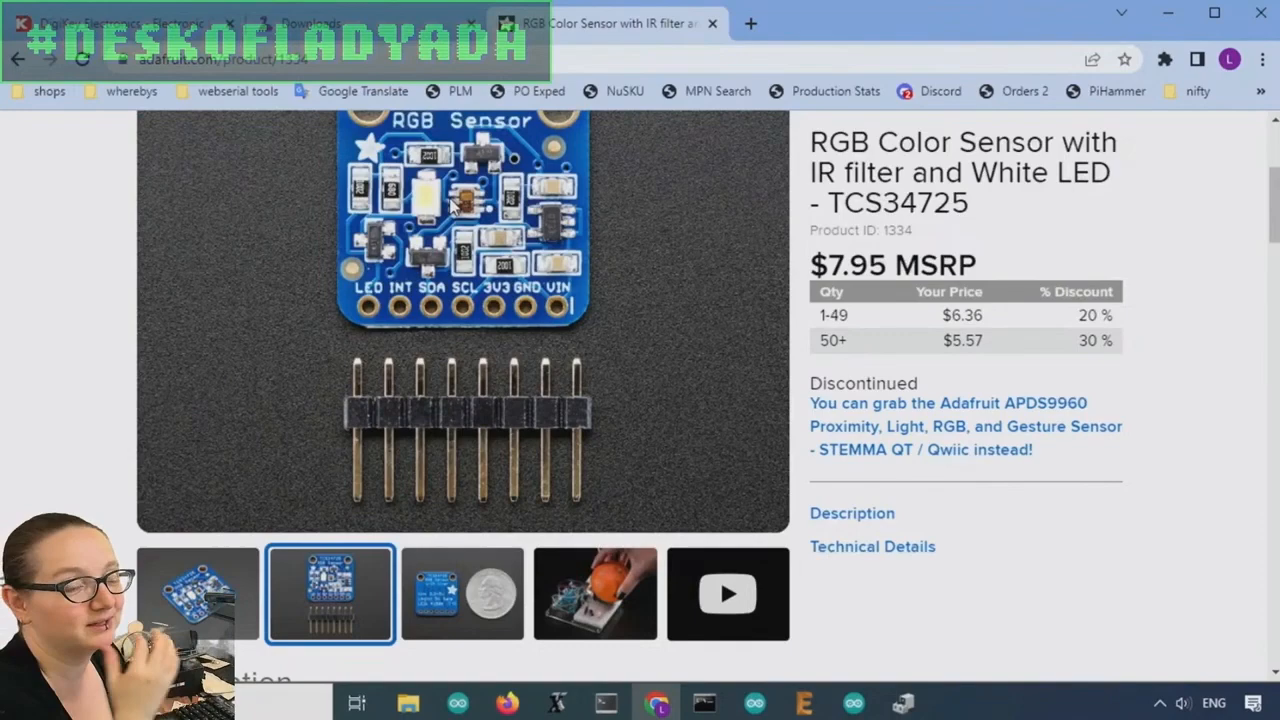
- Scroll the discontinued sensor's page to its guides and part number, then switch to Digi-Key
scroll("down", 3)
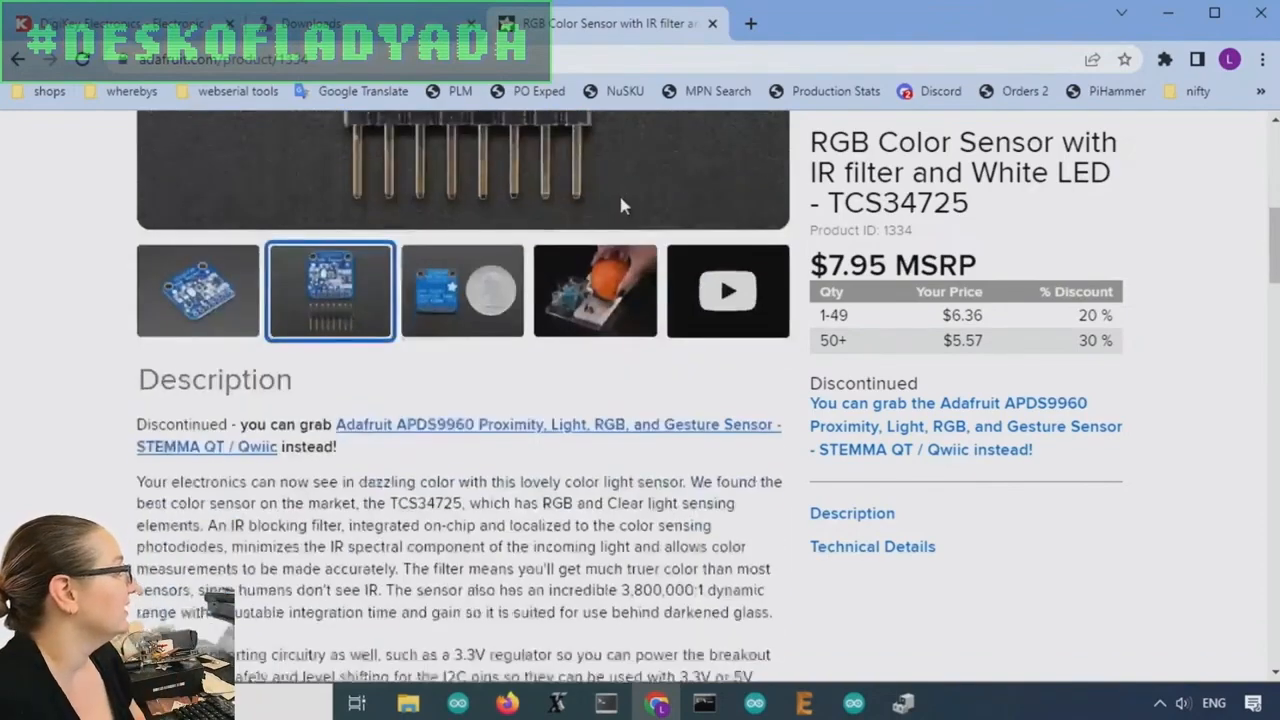
scroll("down", 3)
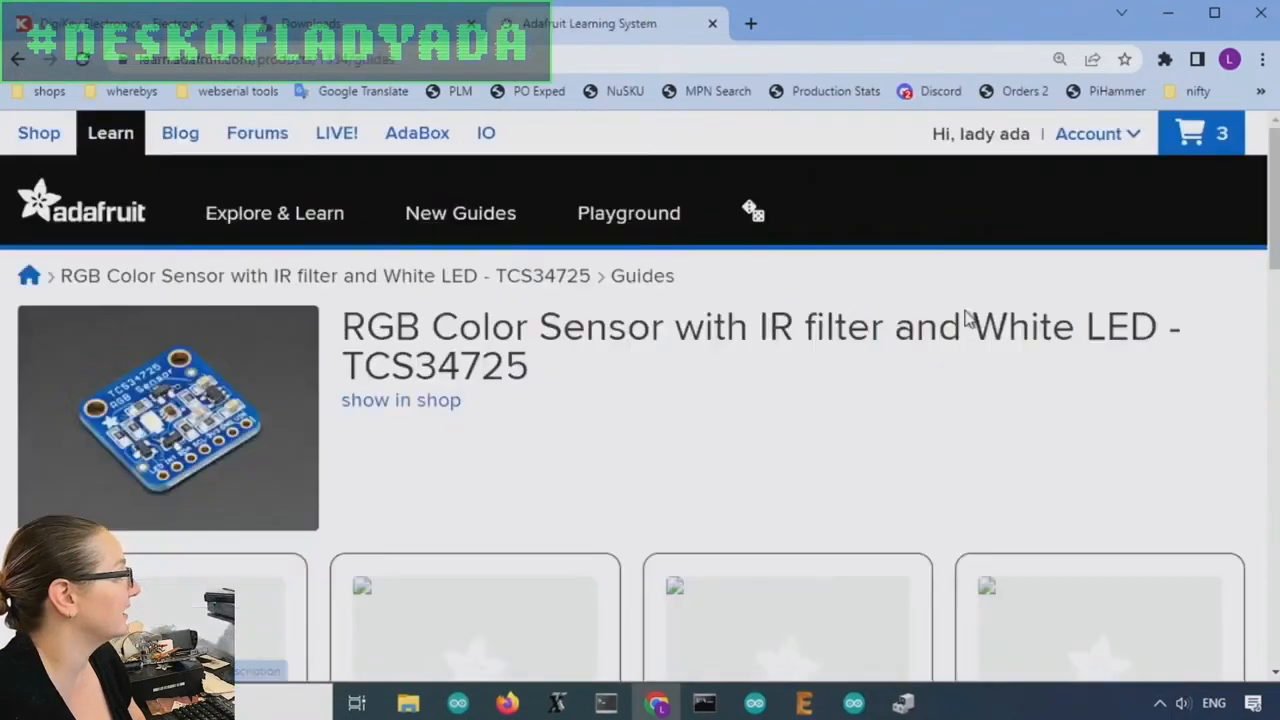
scroll("down", 3)
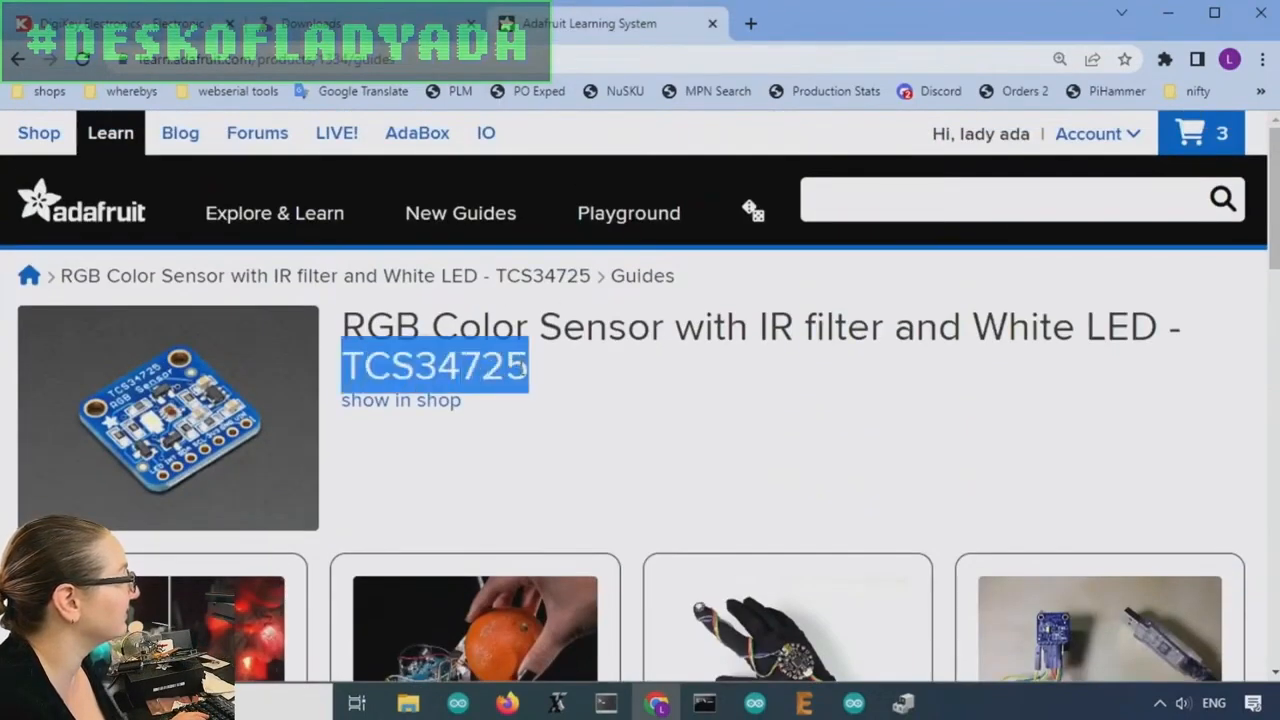
left_click(110, 23)
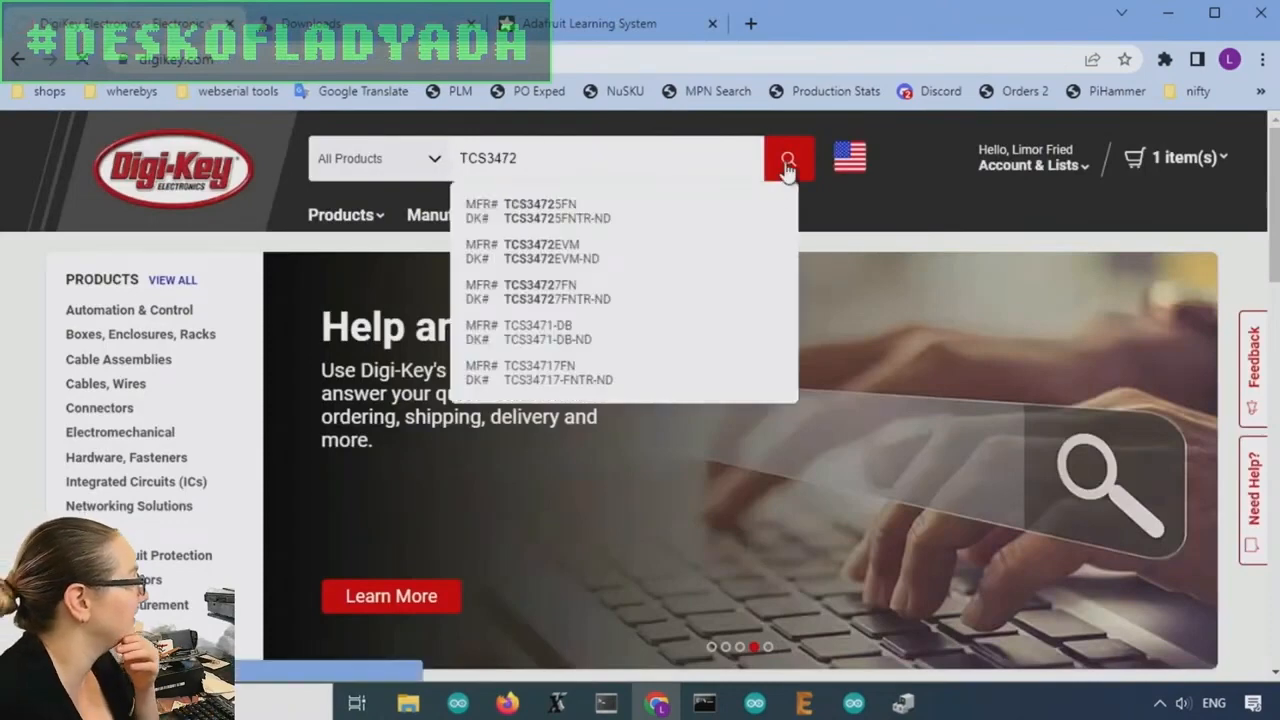
- Search Digi-Key for TCS3472 and view the obsolete TCS34725FN colour sensor's details
left_click(789, 158)
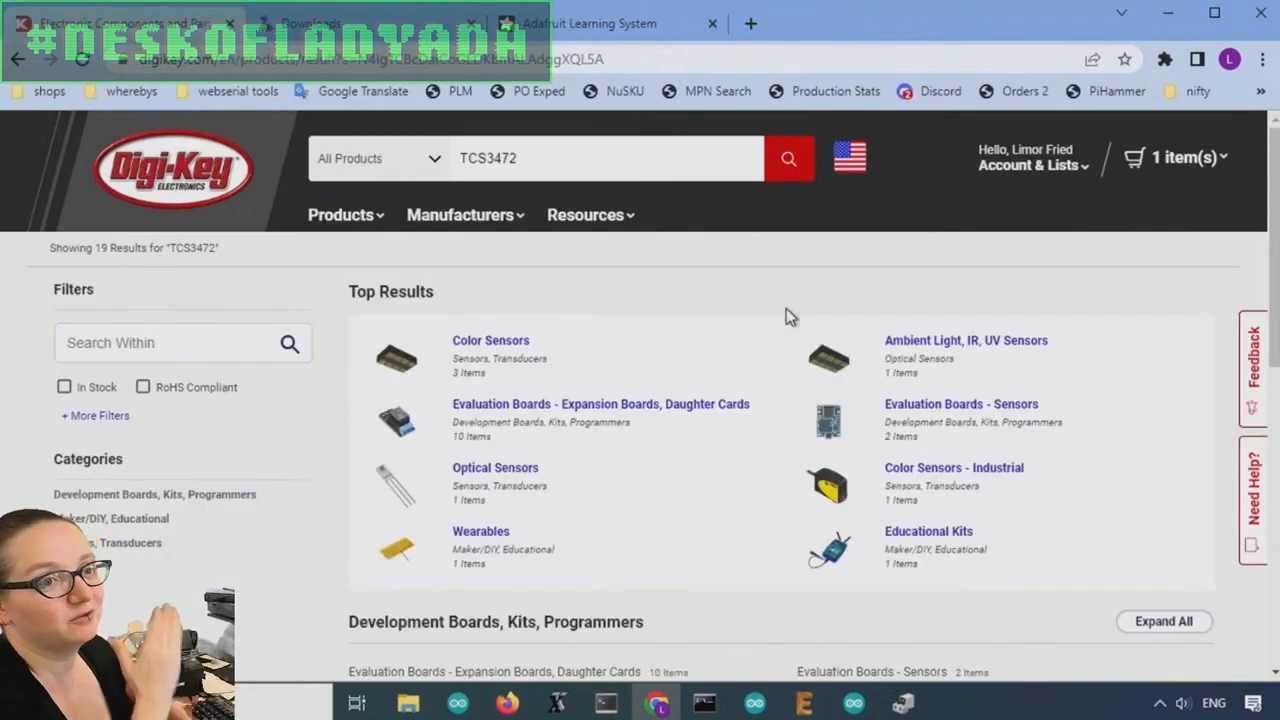
mouse_move(675, 333)
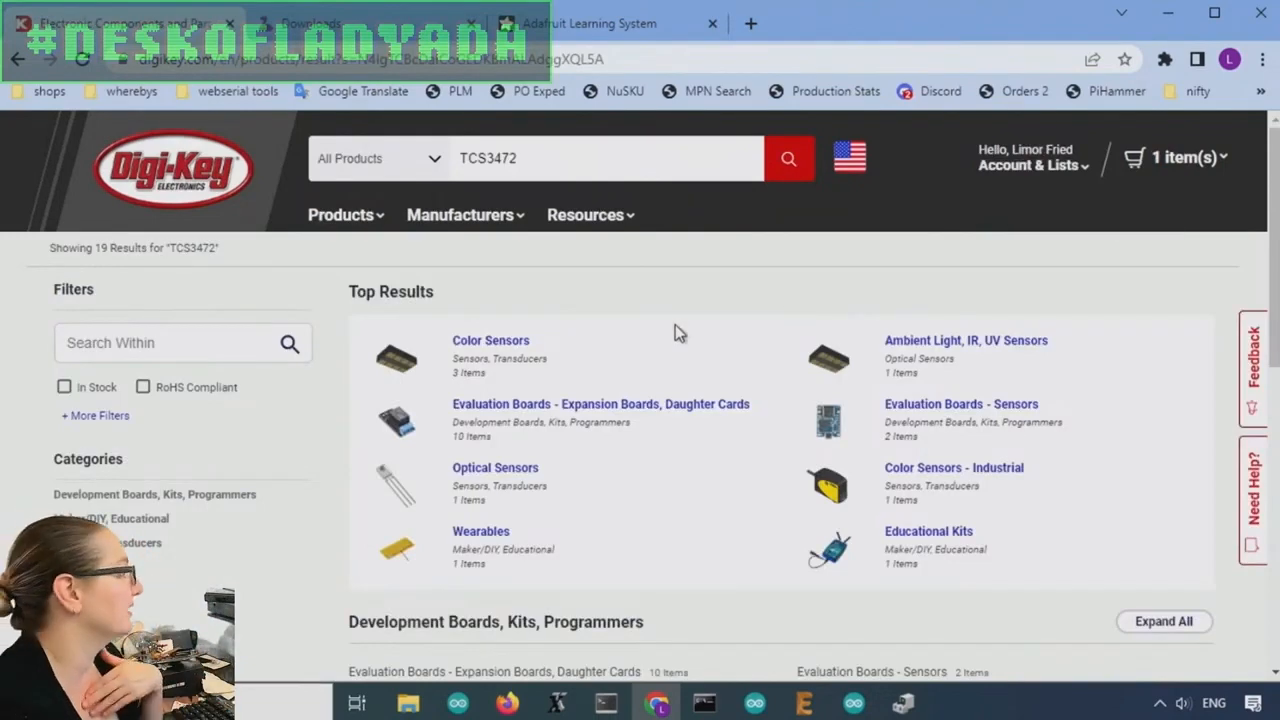
left_click(490, 340)
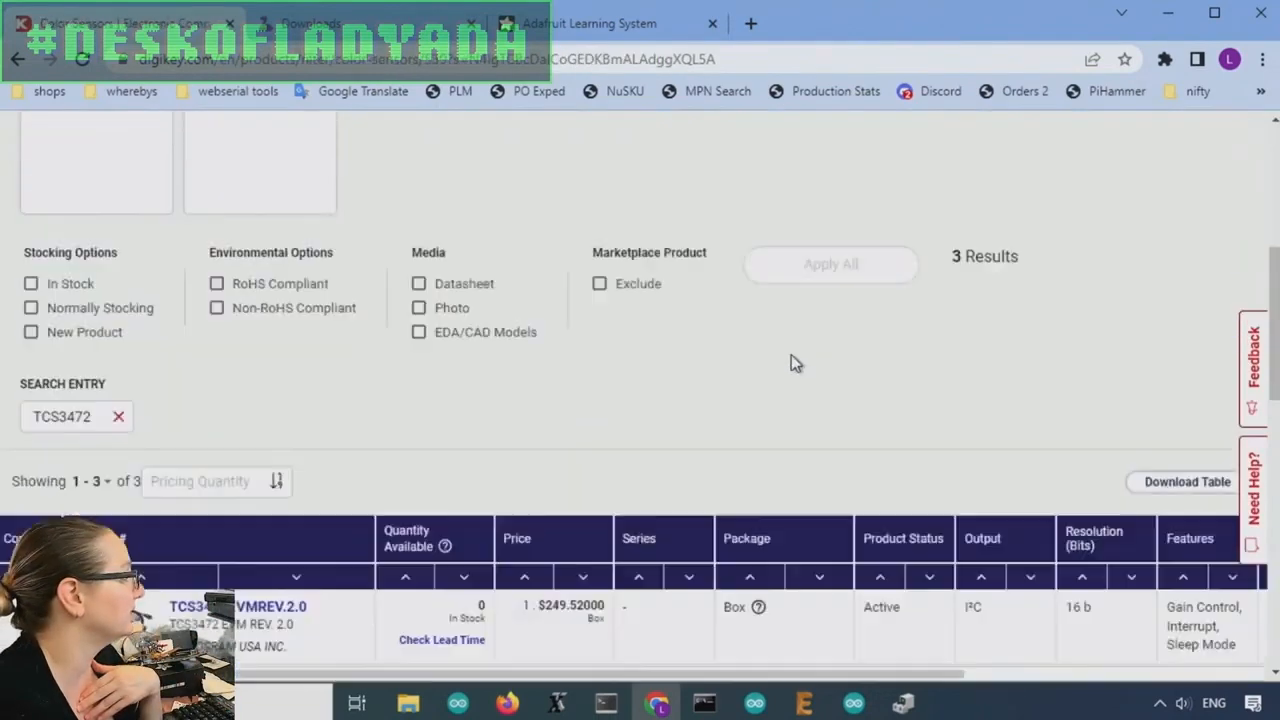
scroll("down", 3)
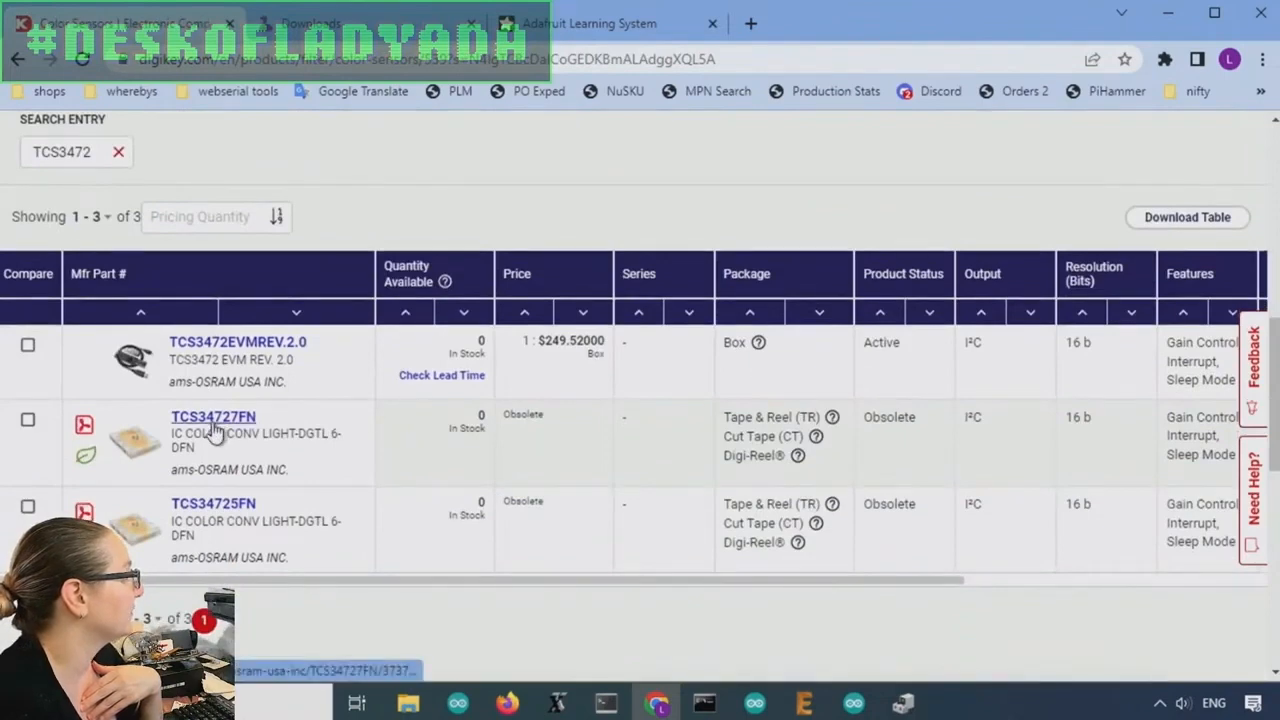
left_click(213, 503)
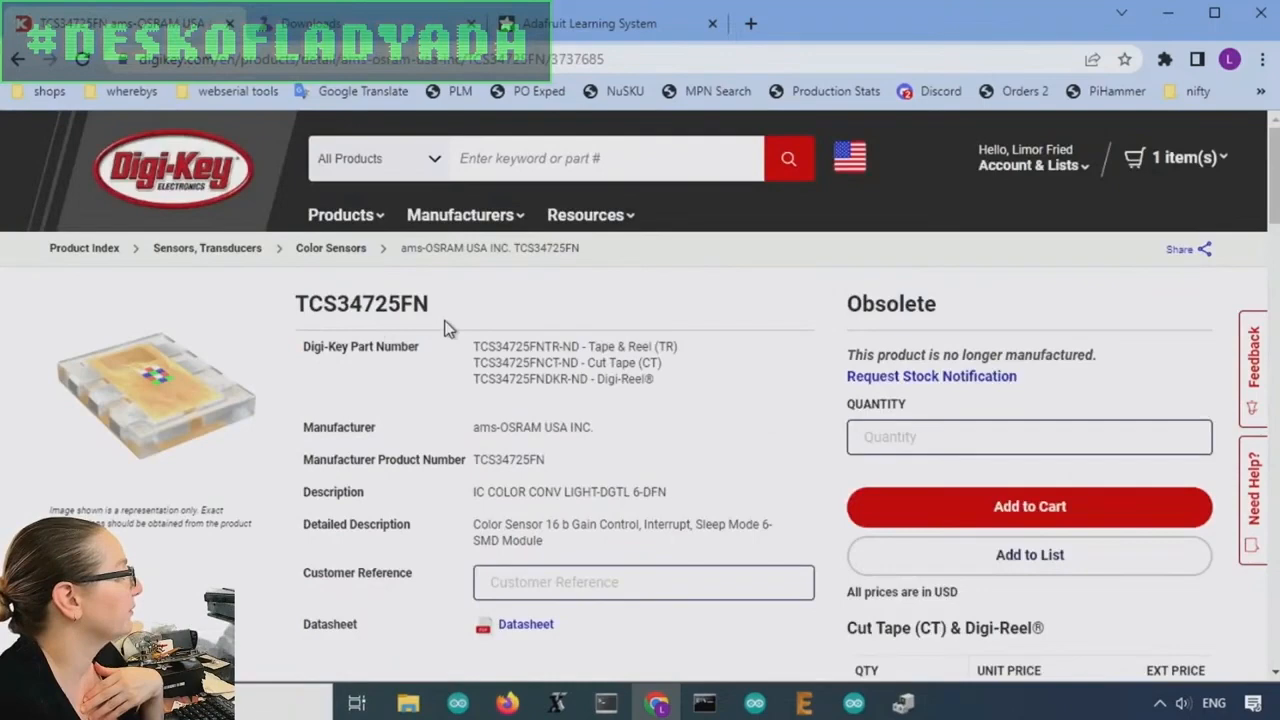
mouse_move(653, 335)
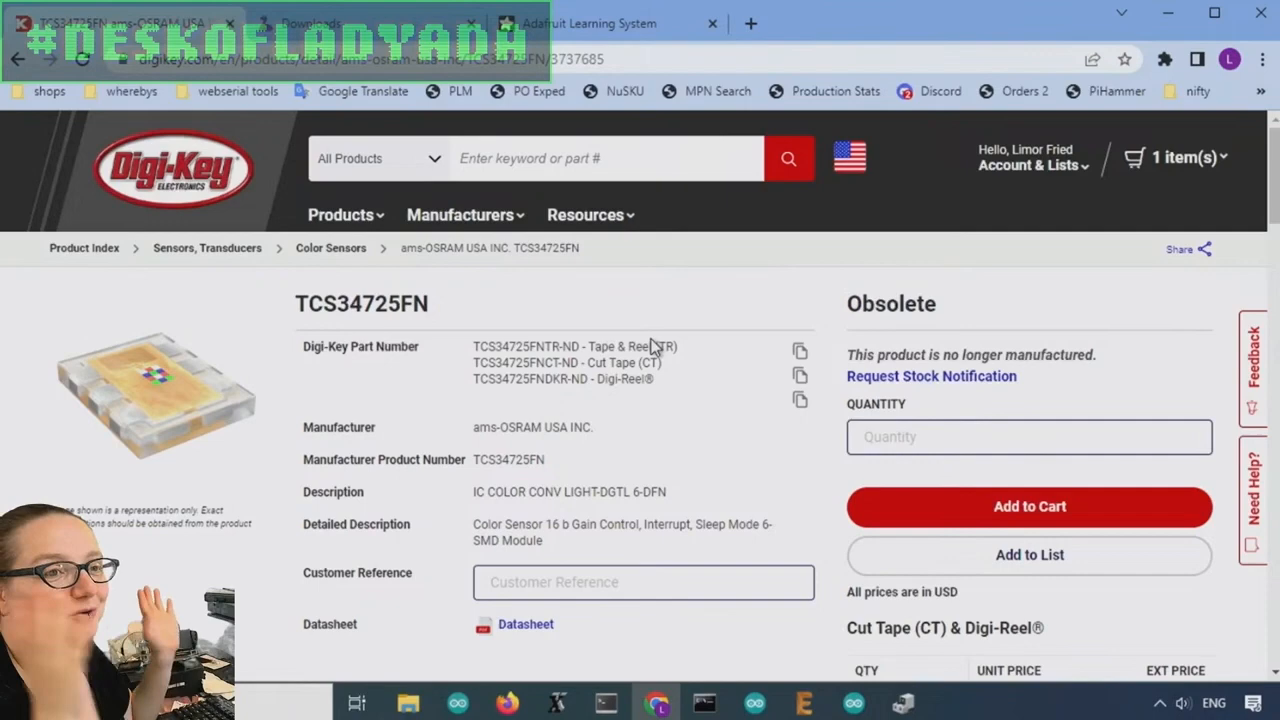
mouse_move(450, 347)
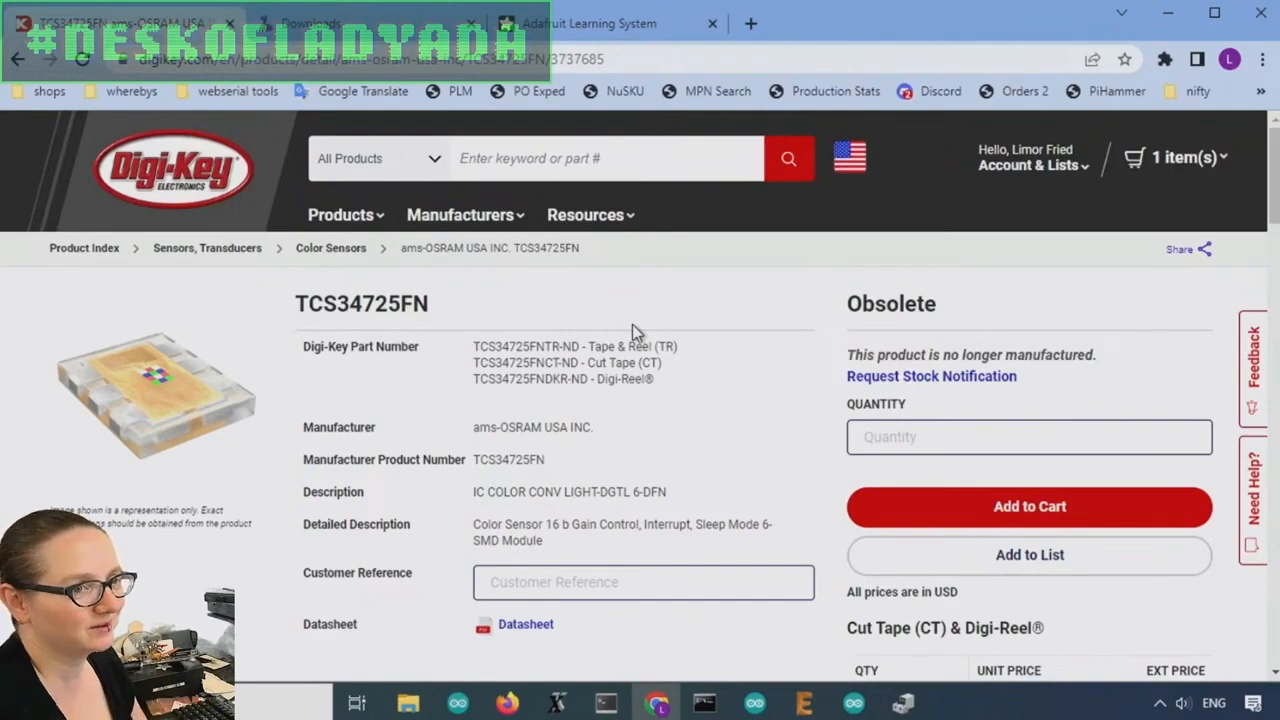
scroll("down", 3)
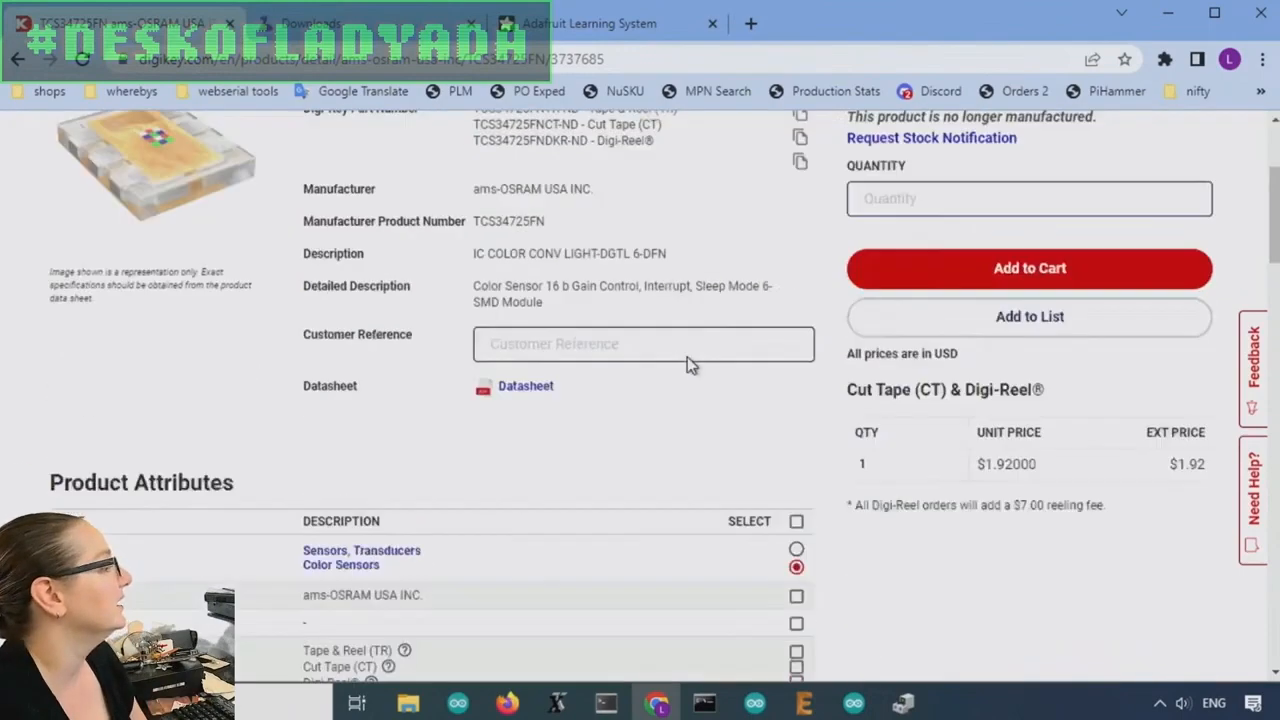
scroll("down", 3)
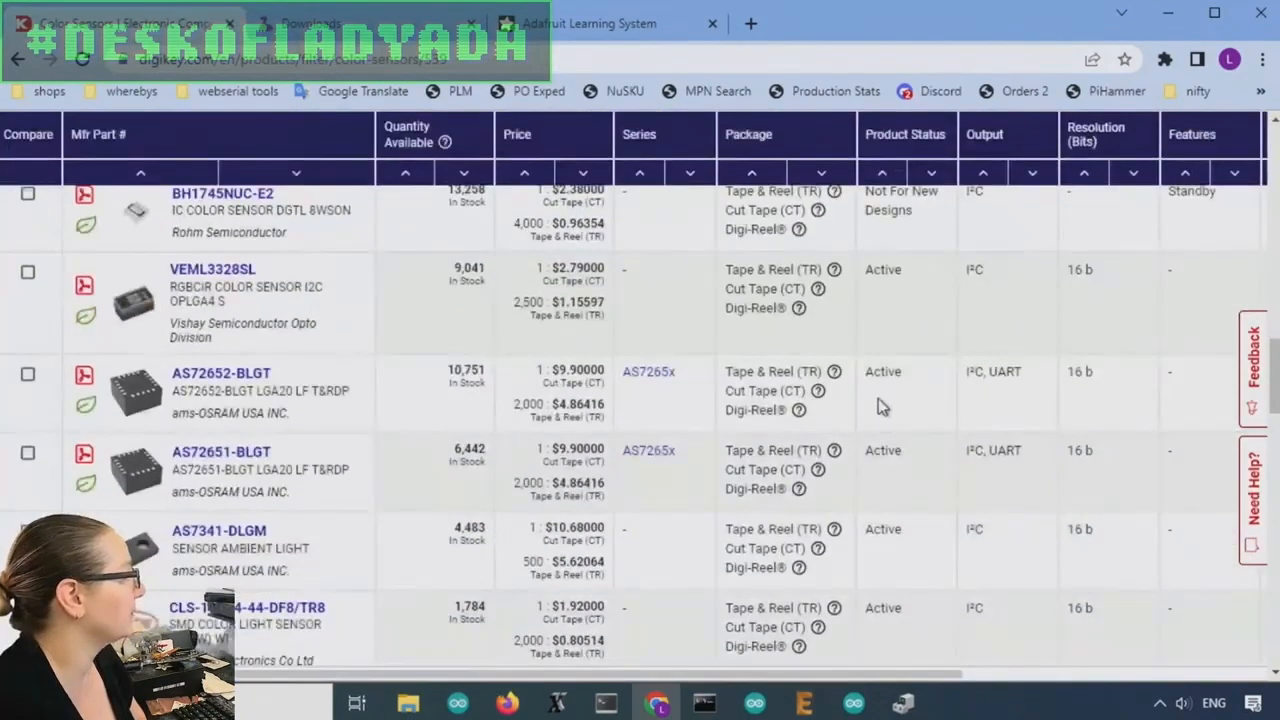
- Scroll the Color Sensors listing to filter active parts and reach the EACLSST3227 datasheet
scroll("down", 3)
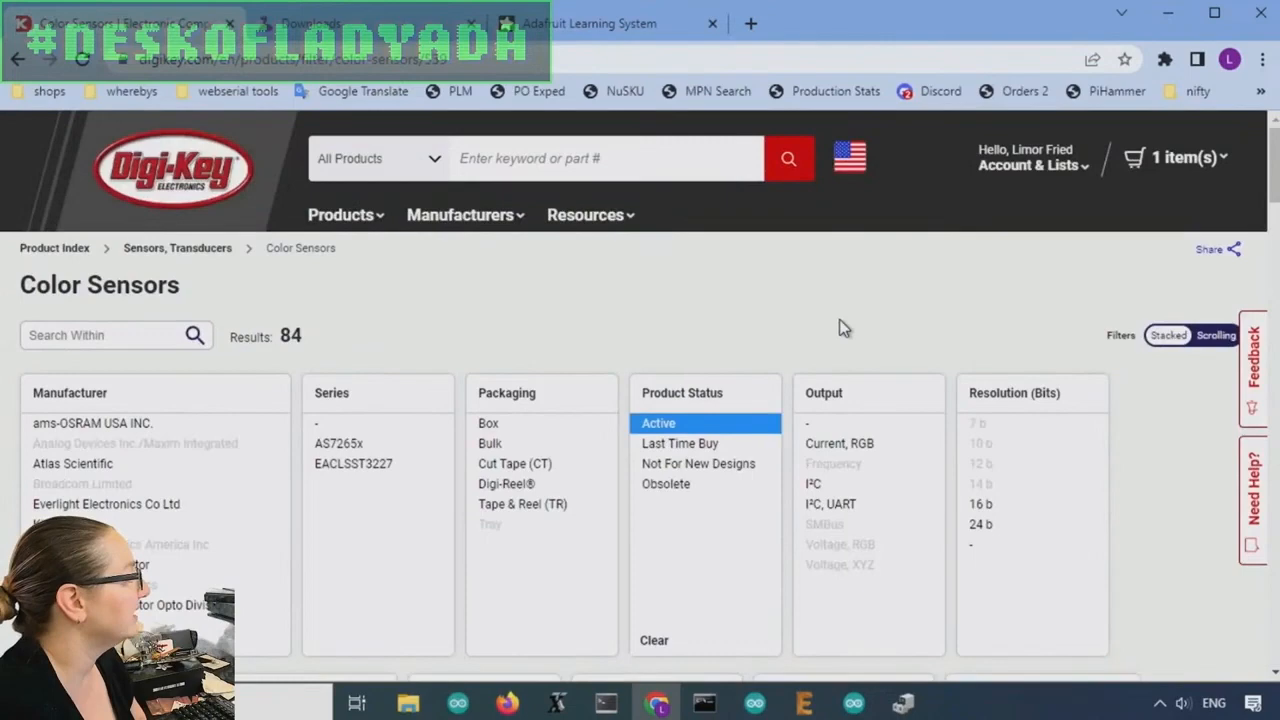
scroll("down", 3)
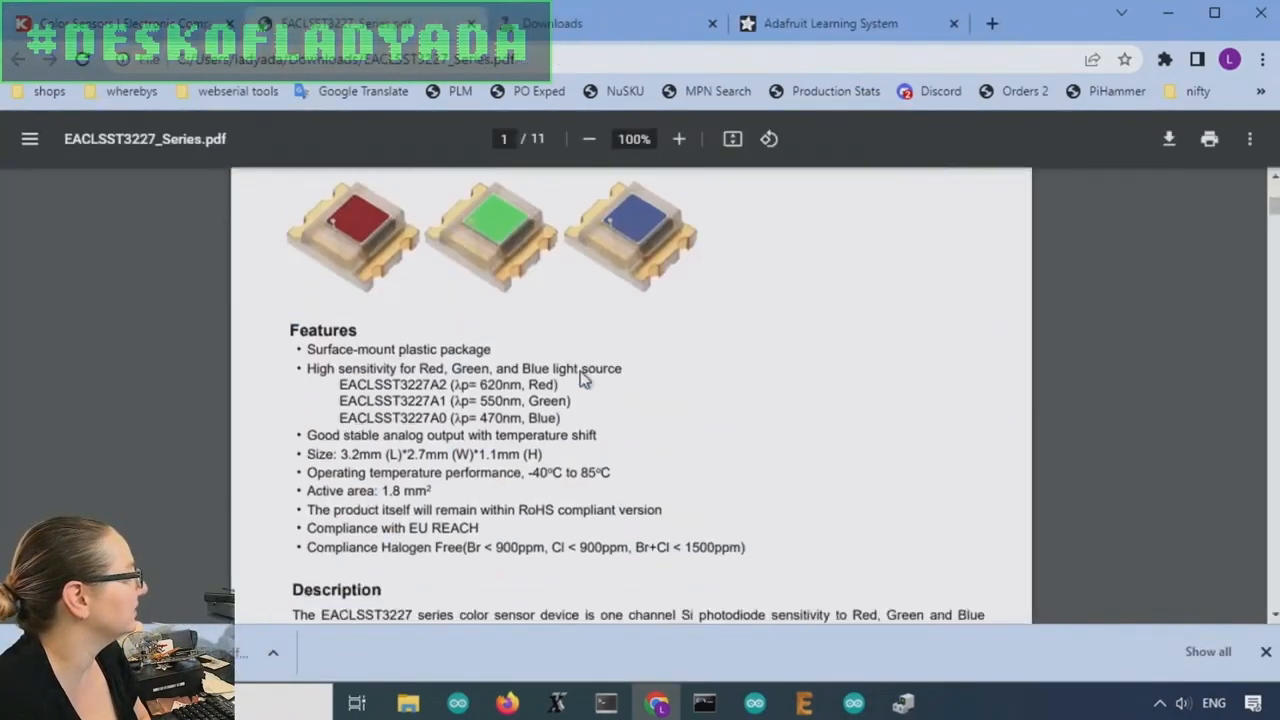
- Scroll through the EACLSST3227 datasheet's features
scroll("down", 3)
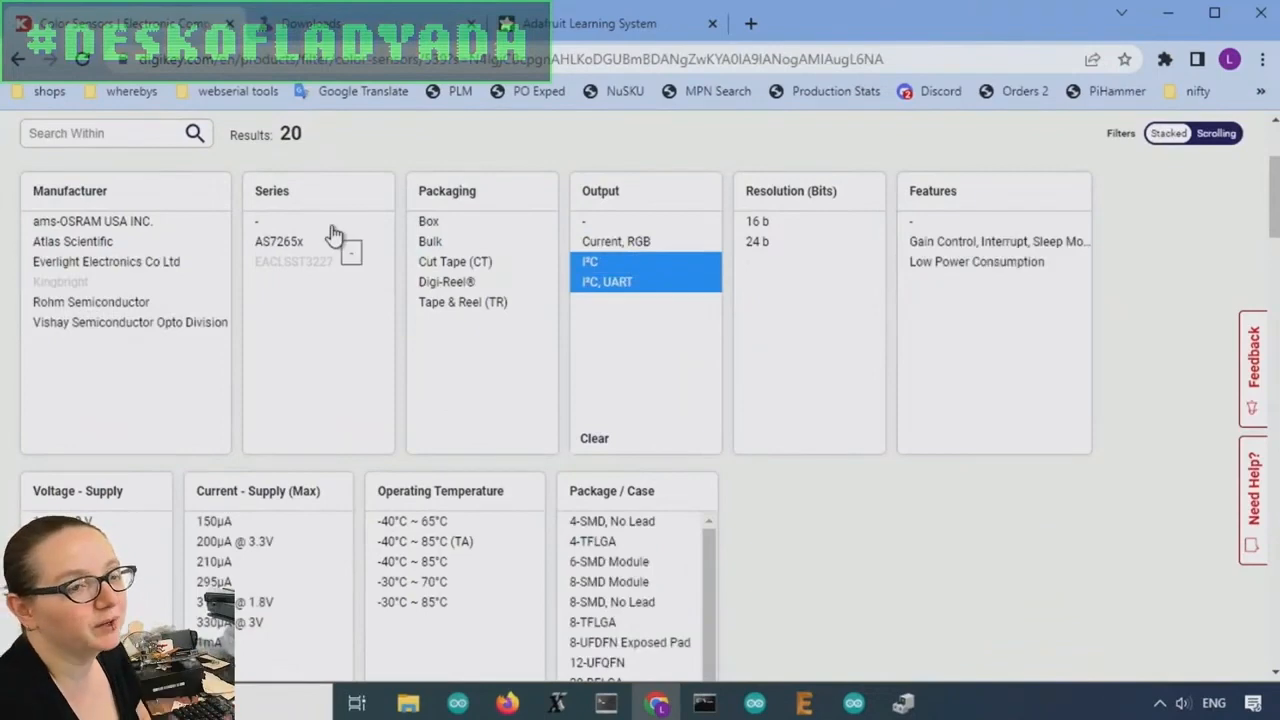
- Scroll the results to 11 I²C colour sensors, including VEML3328, BH1749NUC and AS7341
scroll("down", 3)
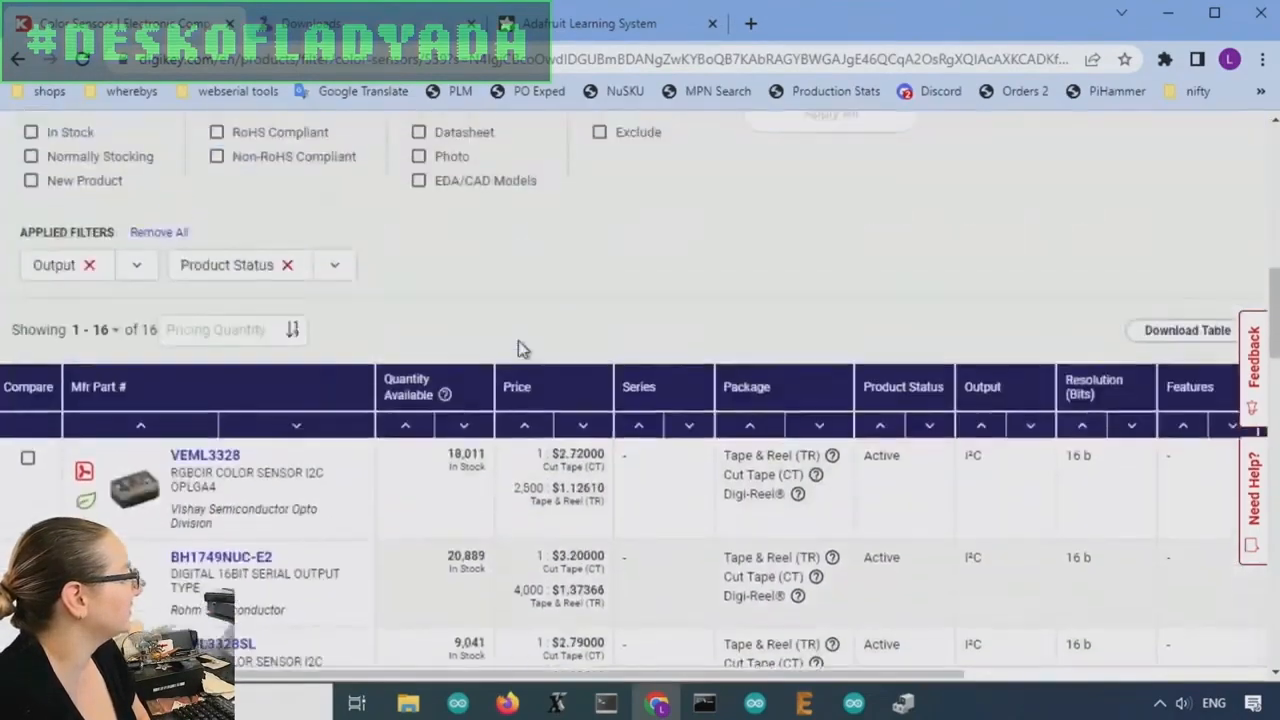
scroll("down", 3)
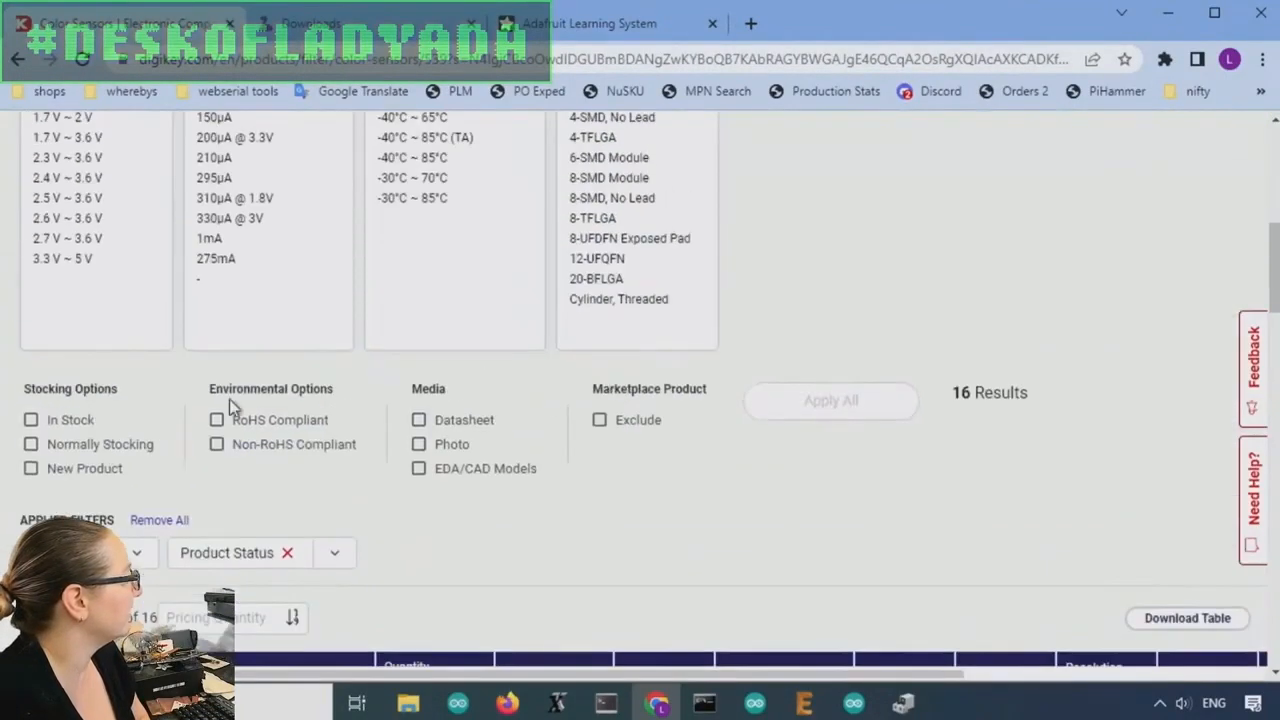
left_click(599, 419)
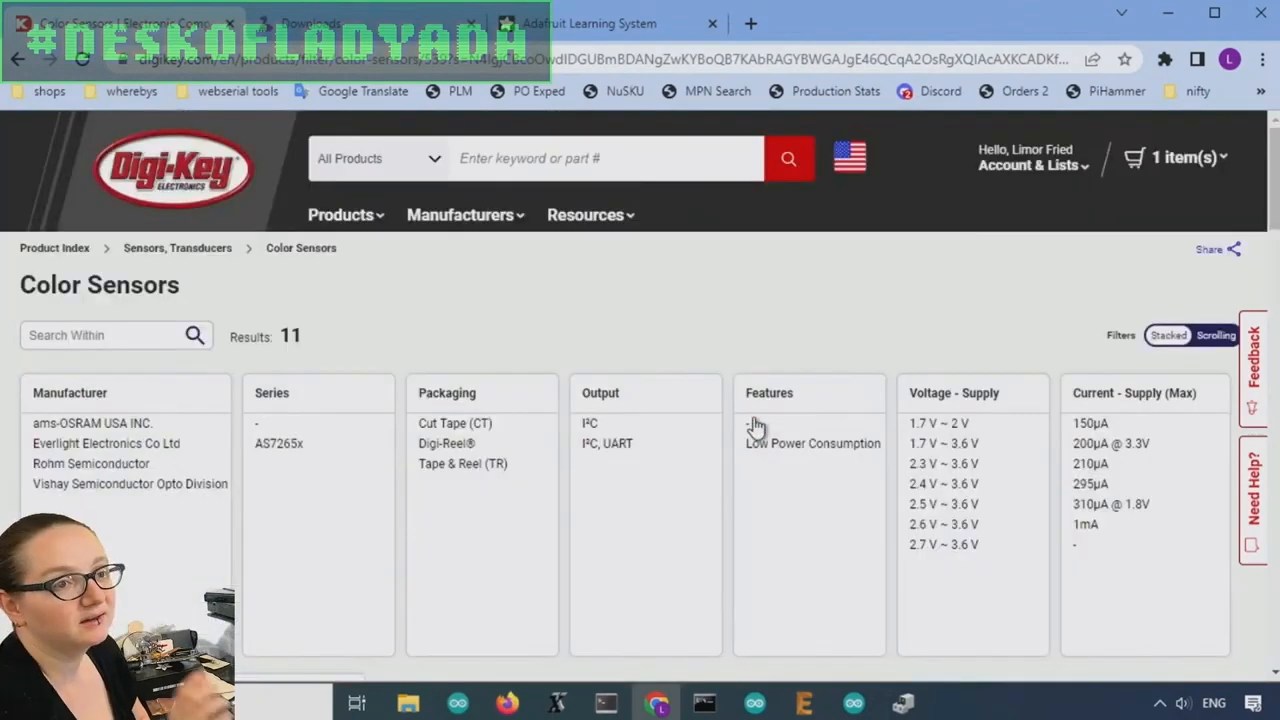
scroll("down", 3)
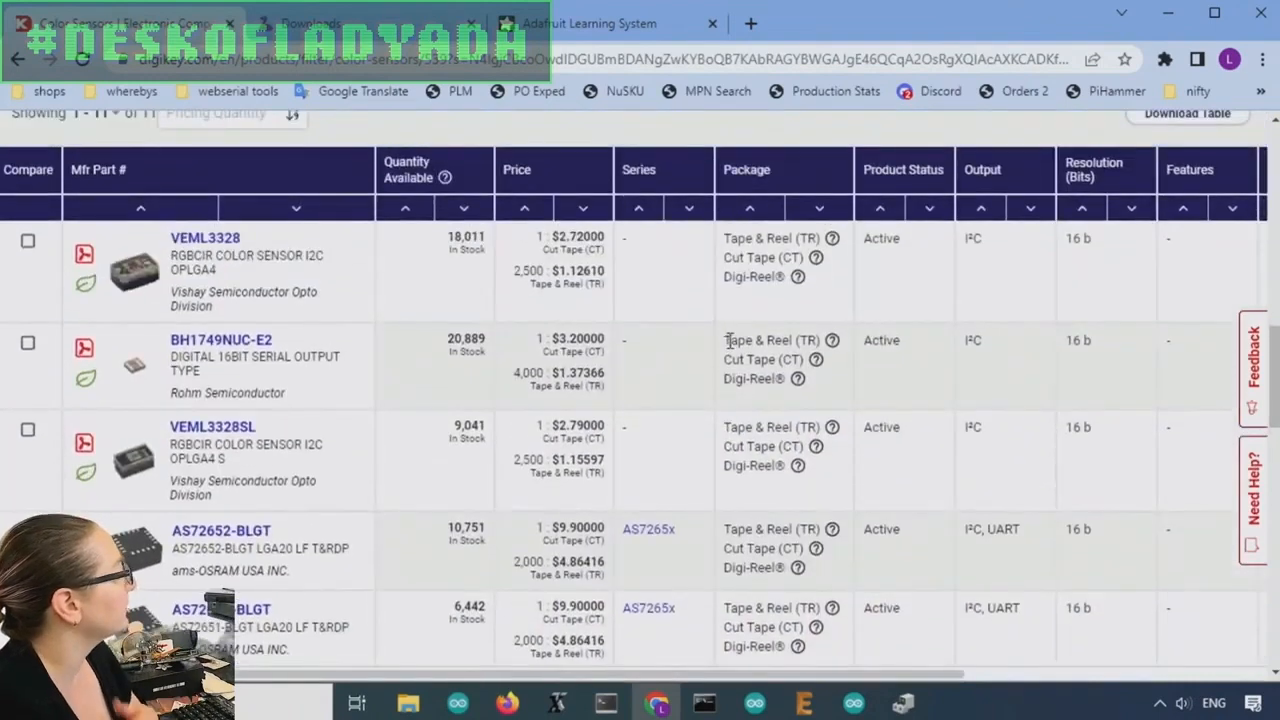
scroll("down", 3)
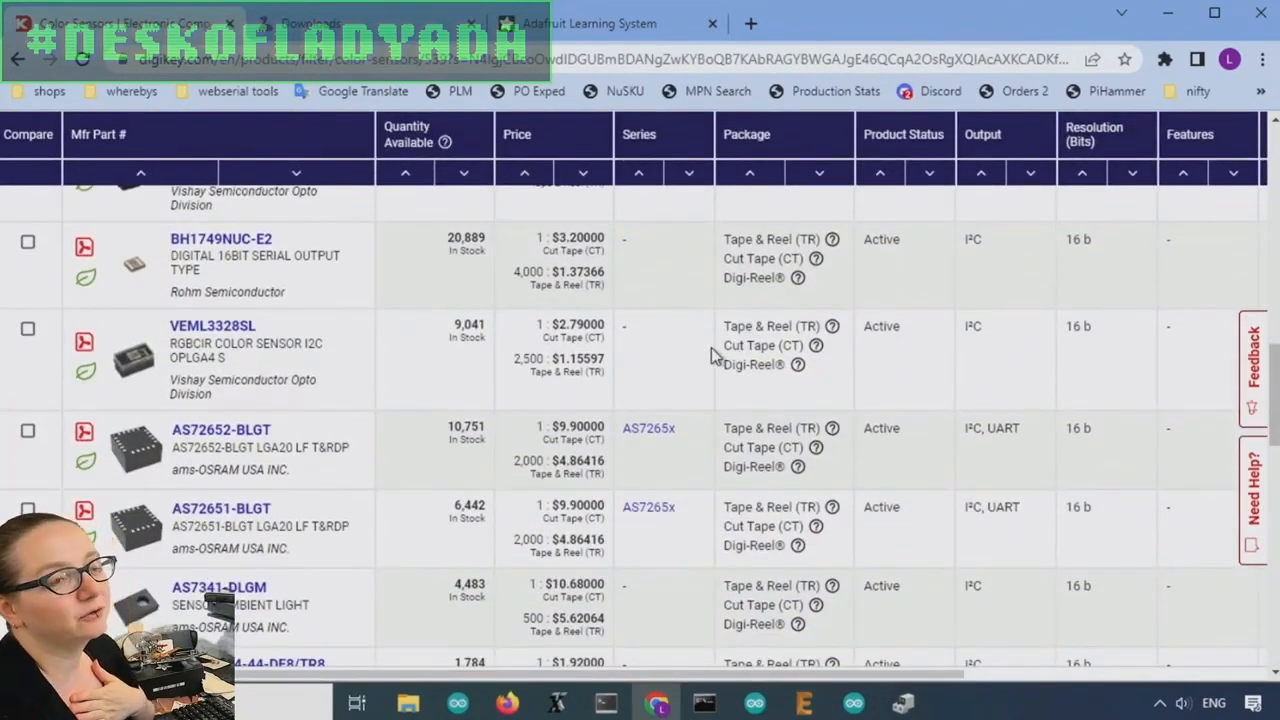
mouse_move(690, 362)
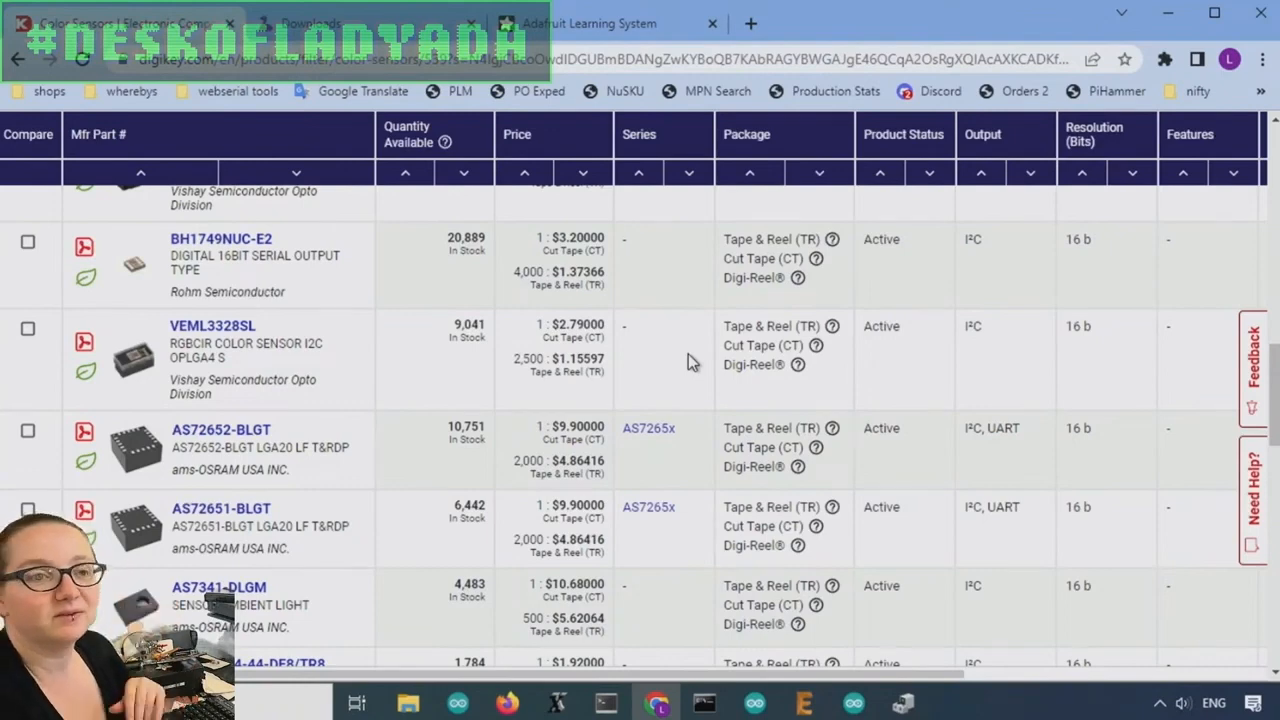
scroll("down", 3)
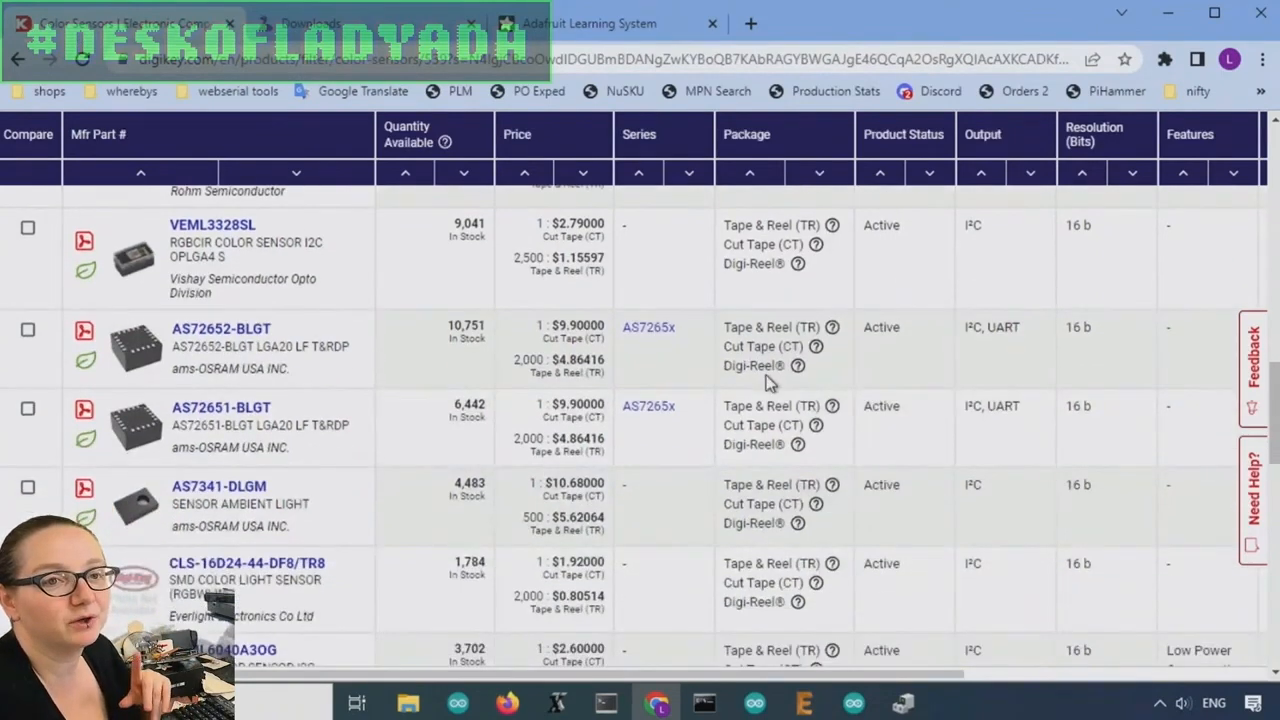
mouse_move(393, 514)
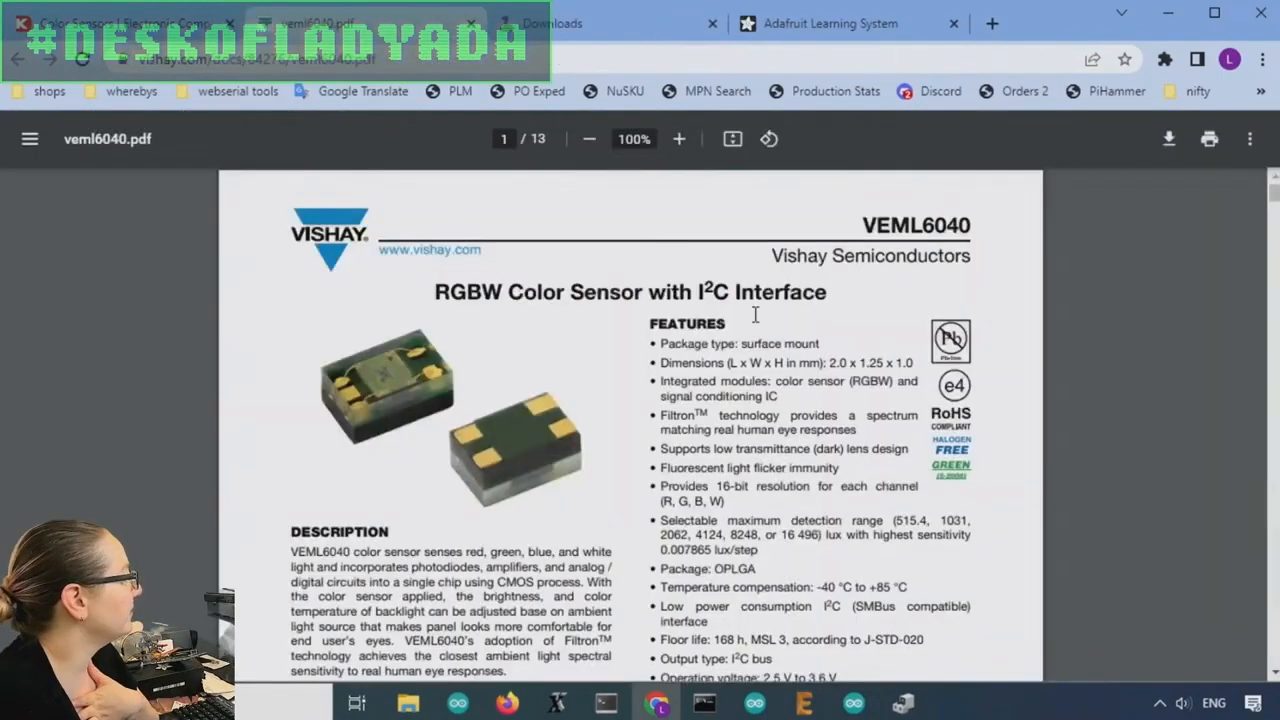
- Scroll the VEML6040 and VEML3328 datasheets down to their block diagrams
scroll("down", 3)
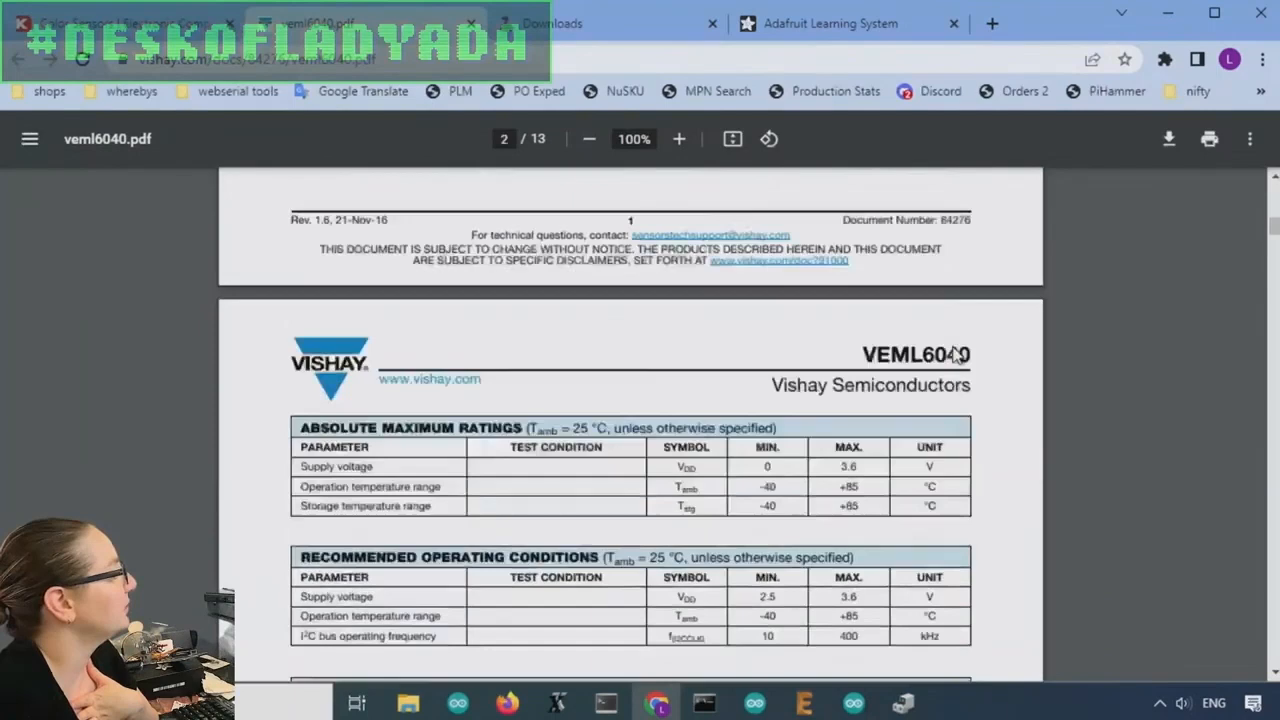
scroll("down", 3)
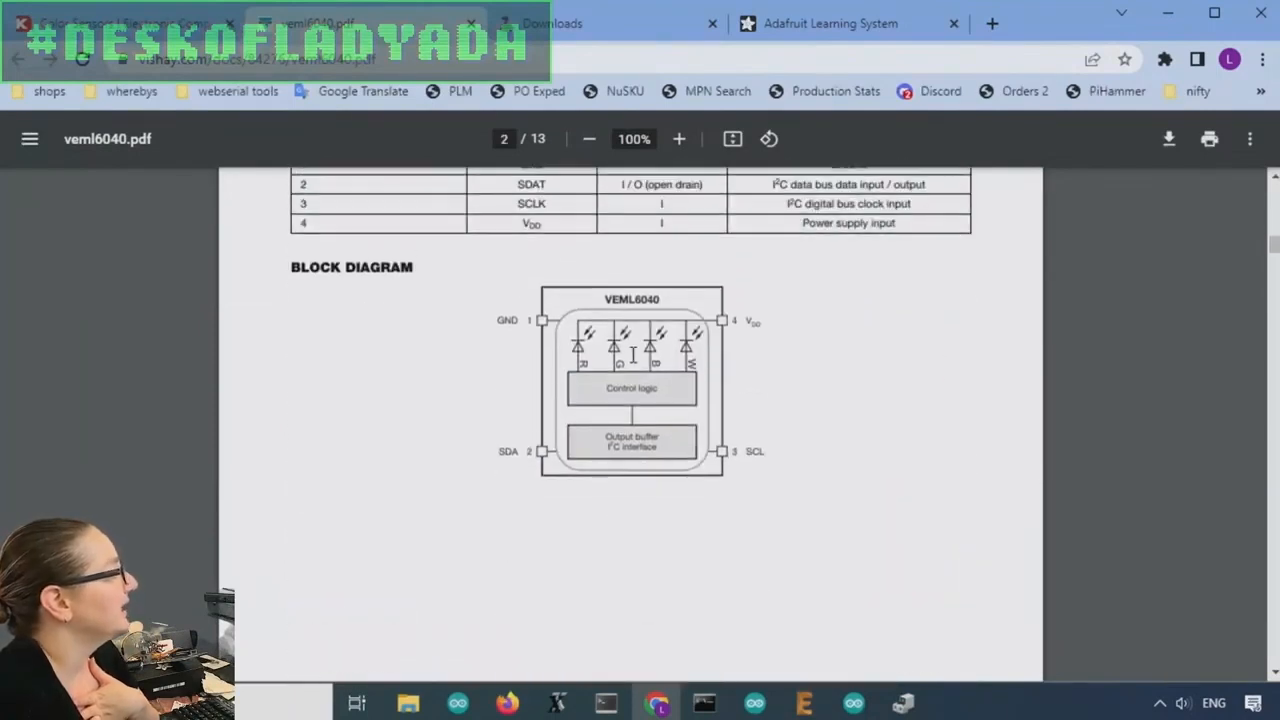
mouse_move(697, 355)
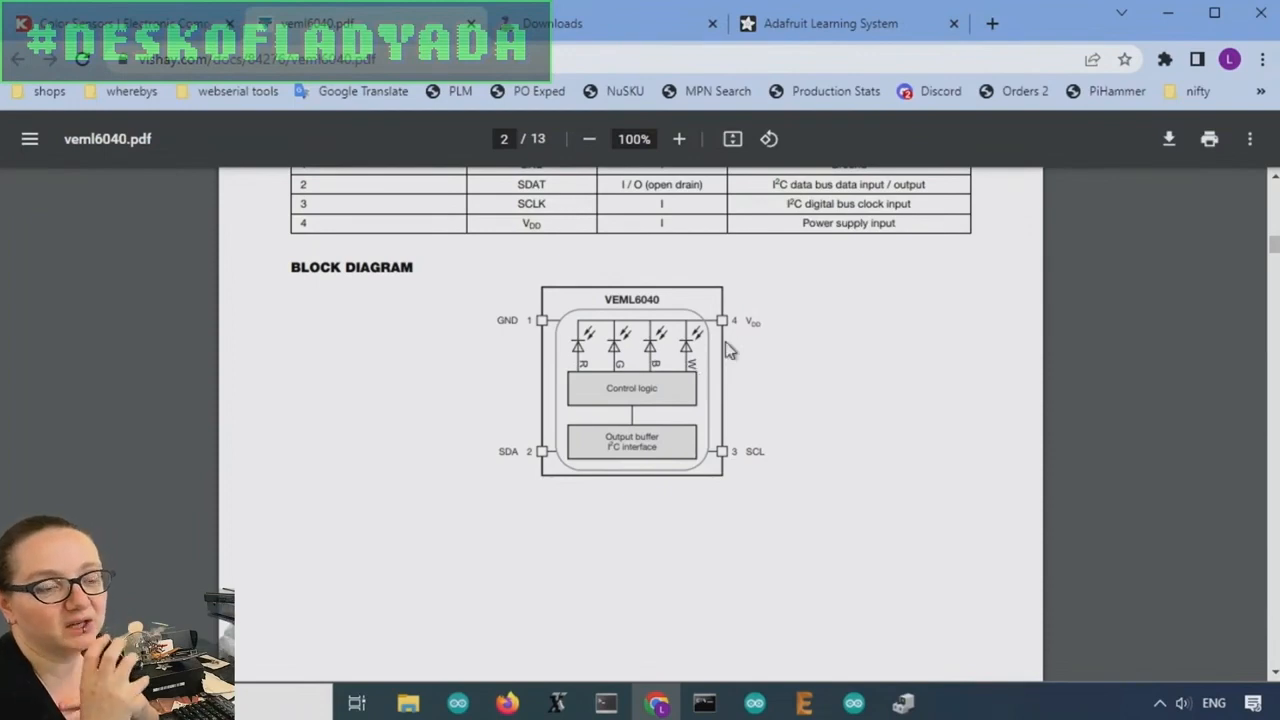
mouse_move(720, 365)
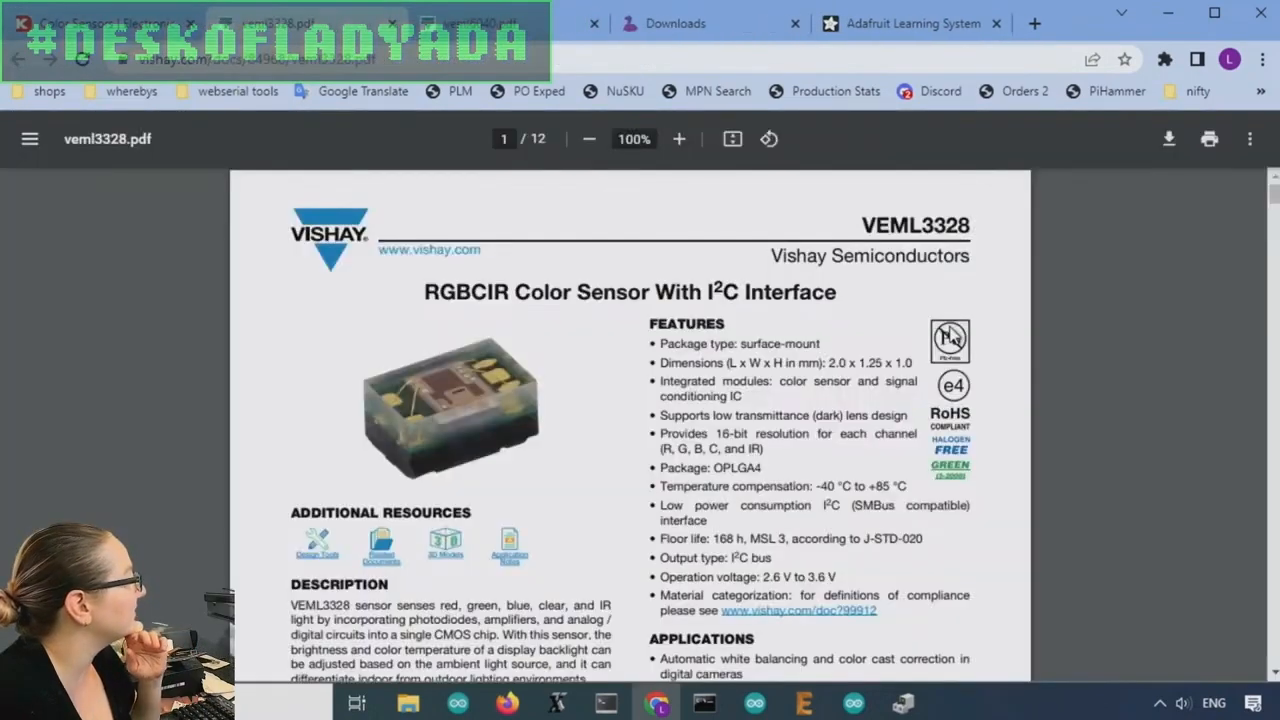
scroll("down", 3)
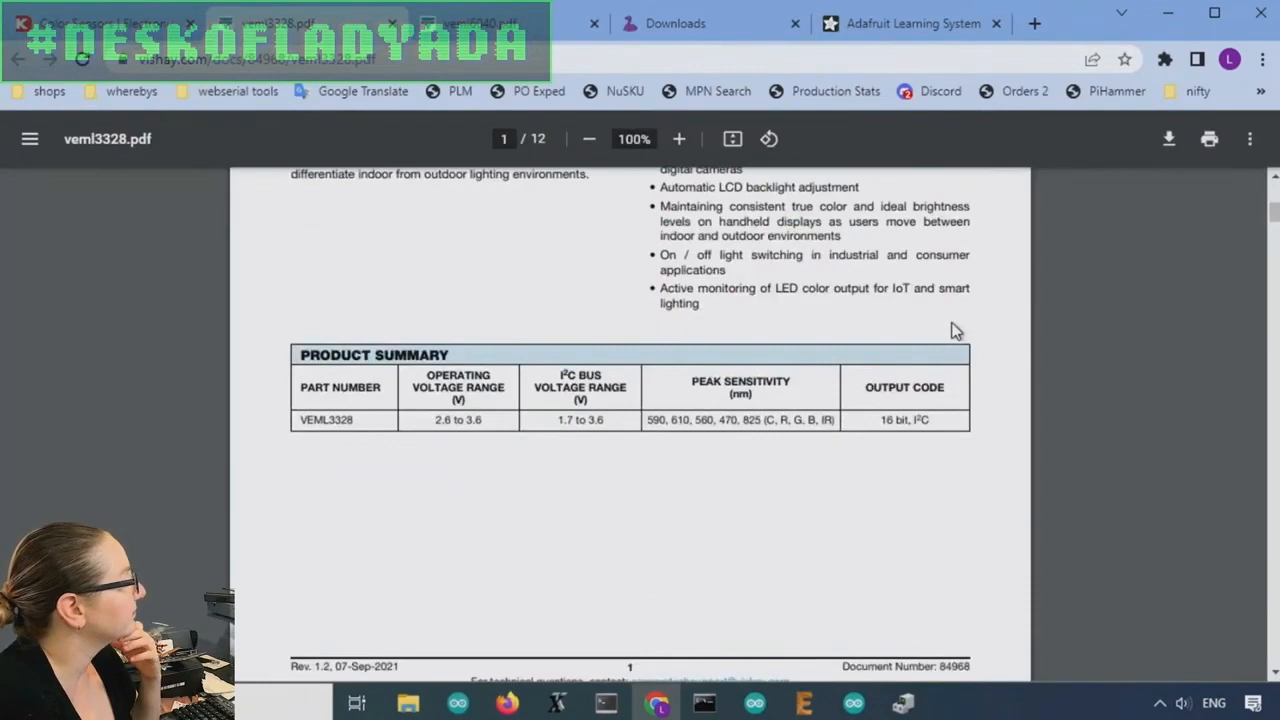
scroll("down", 3)
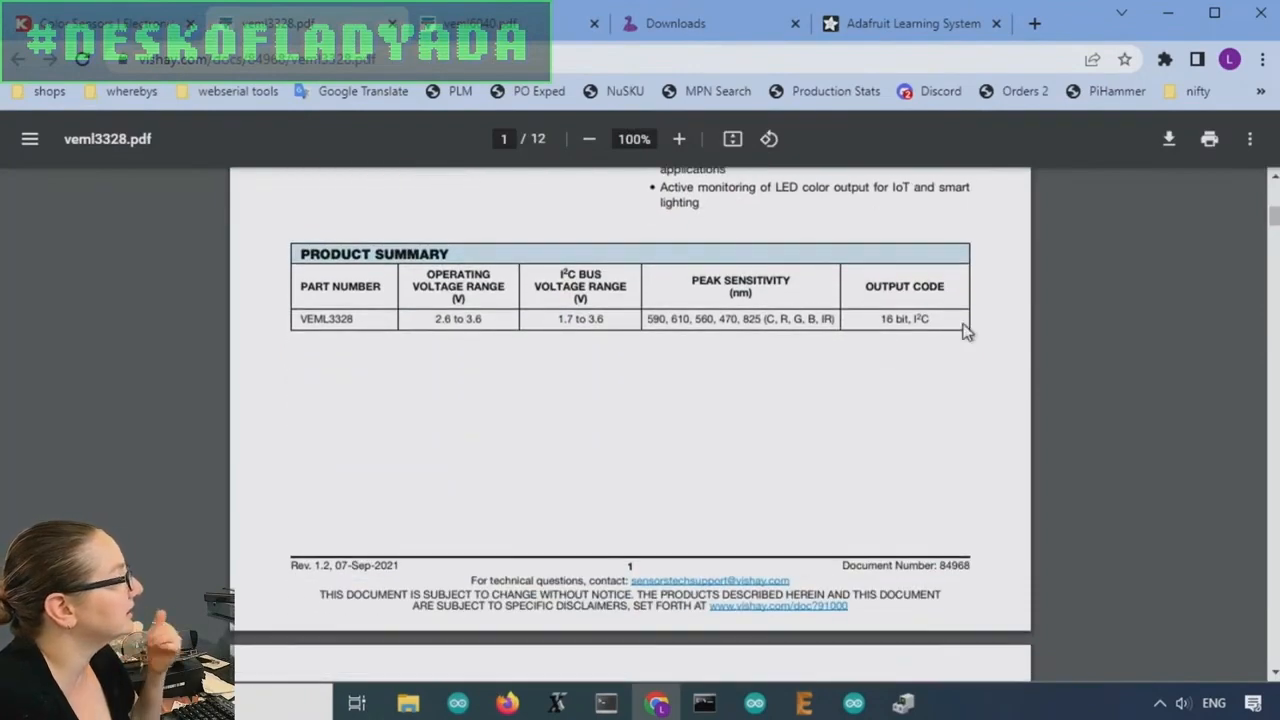
mouse_move(960, 332)
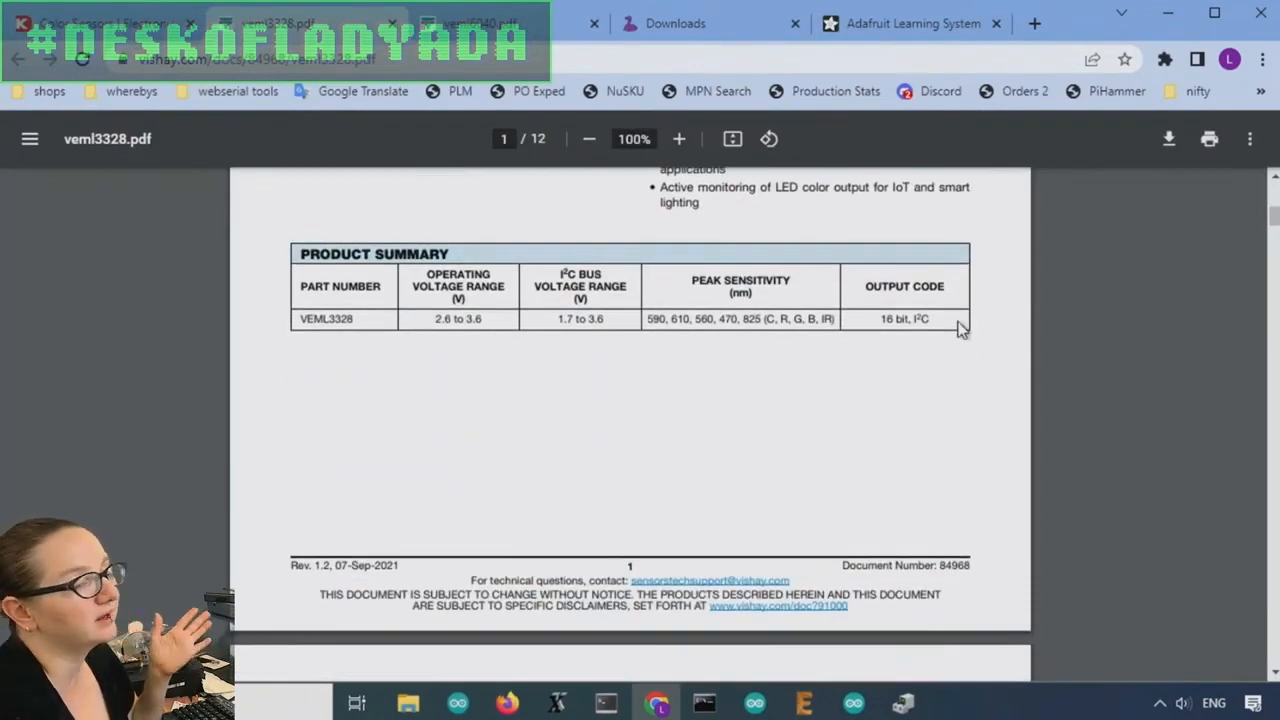
scroll("down", 3)
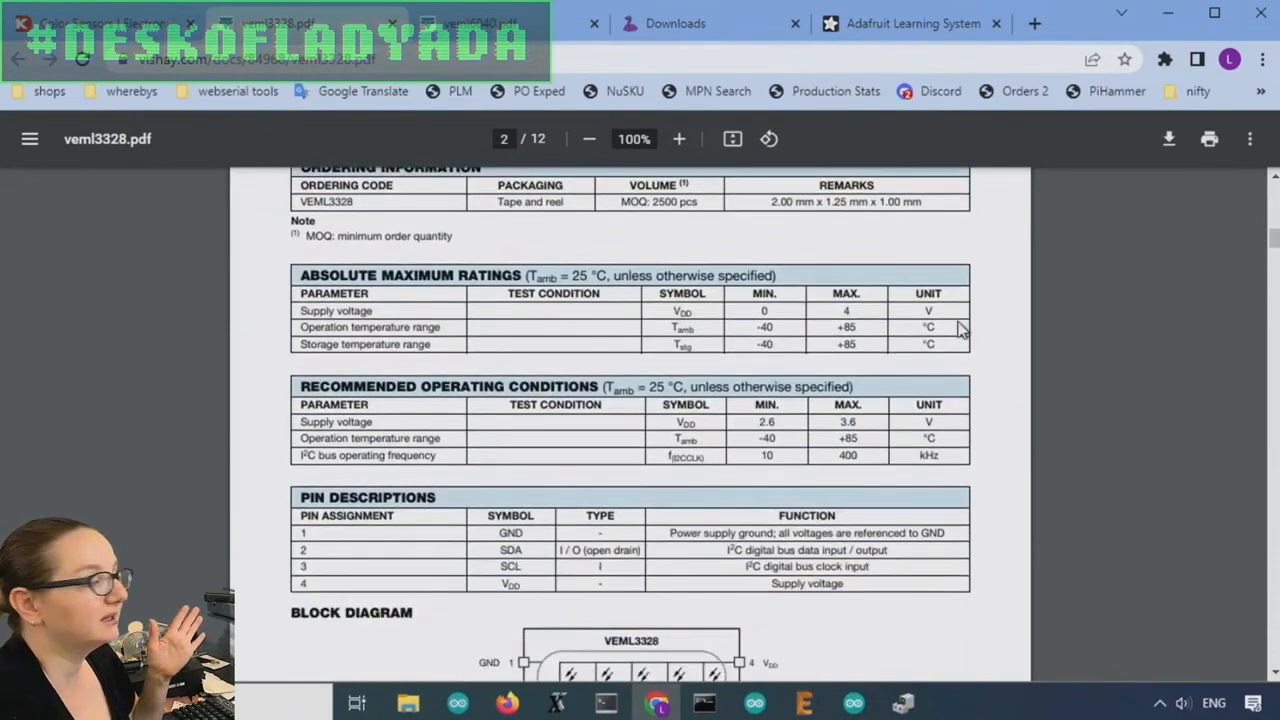
scroll("down", 3)
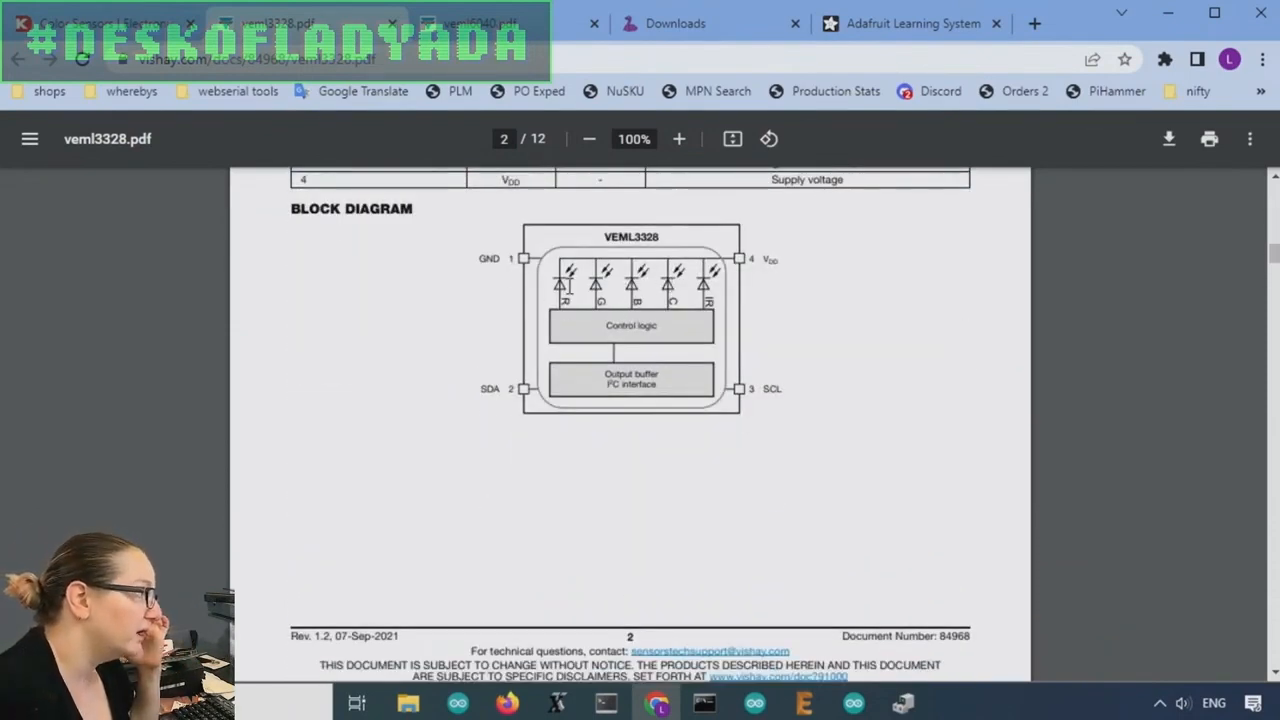
mouse_move(808, 330)
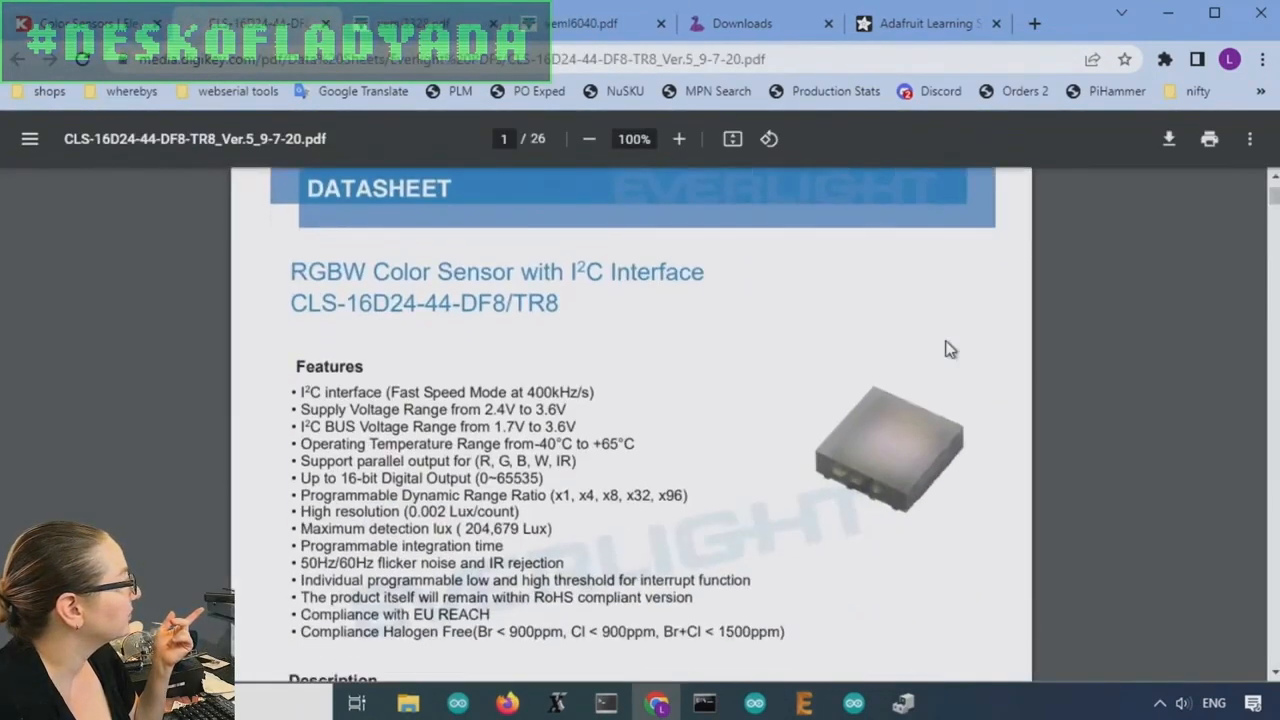
- Scroll the CLS-16D24-44-DF8/TR8 datasheet past pad description to page 4's ratings tables
scroll("down", 3)
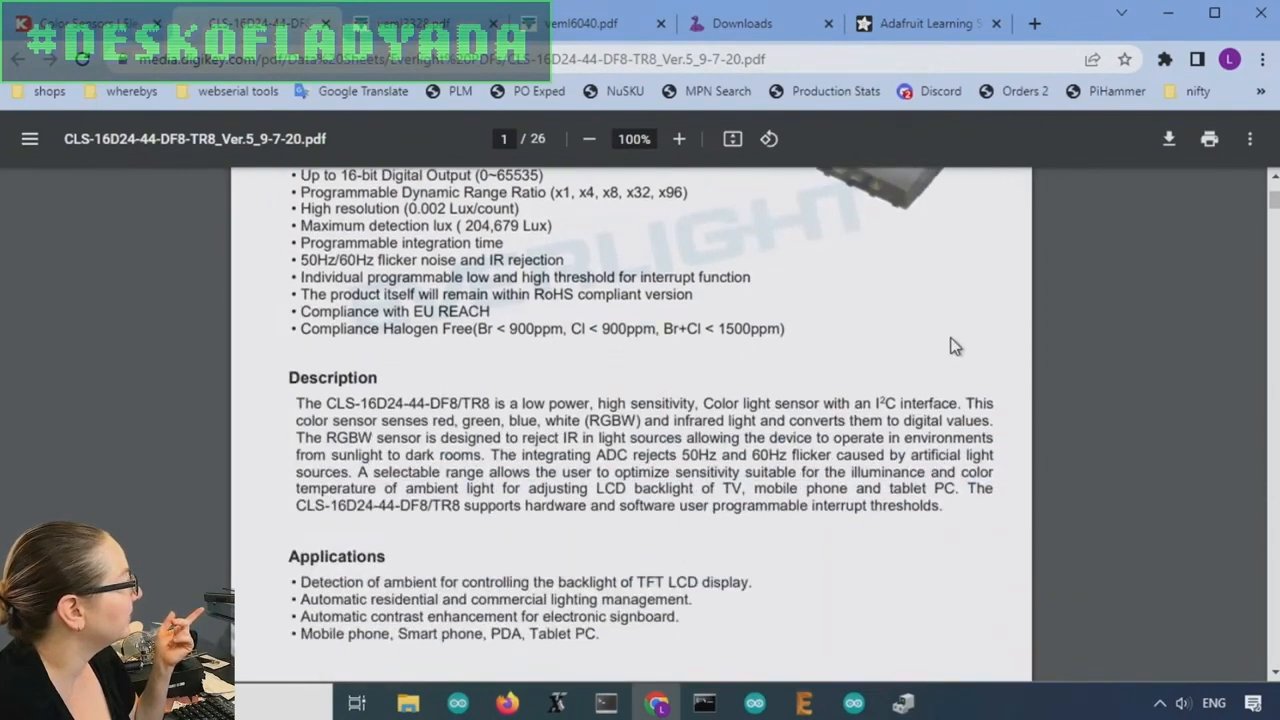
scroll("down", 3)
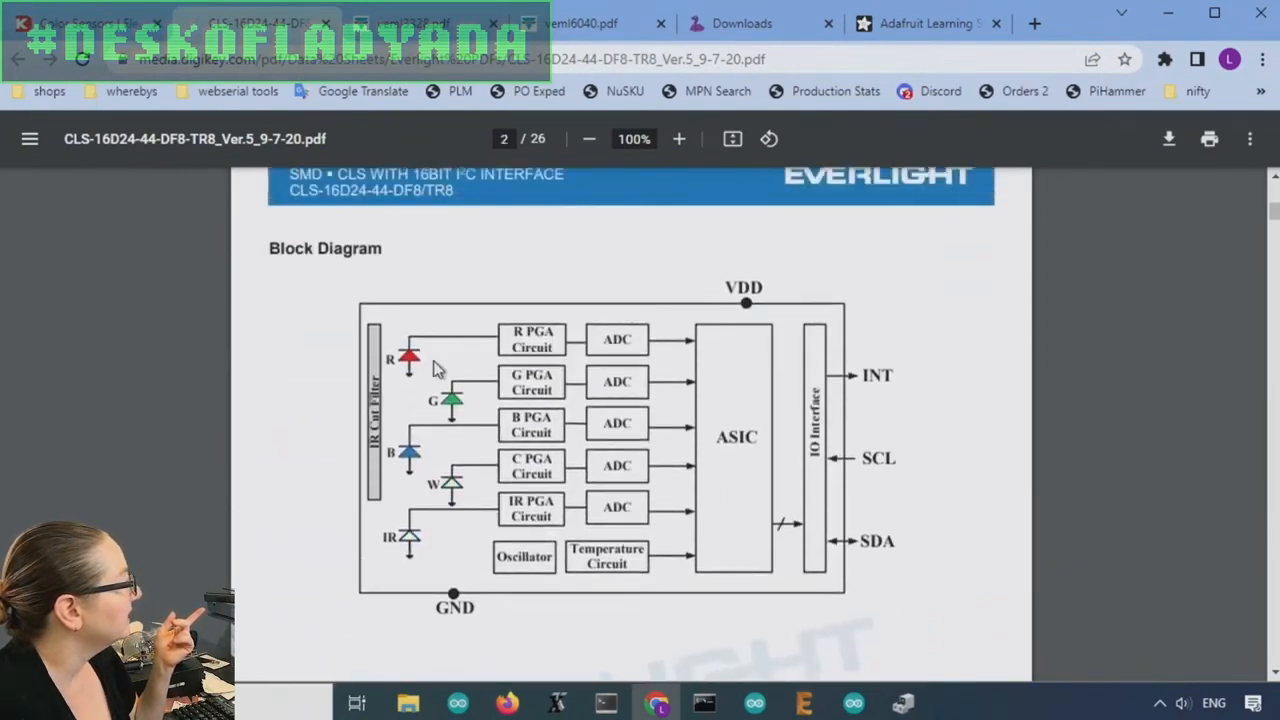
mouse_move(463, 348)
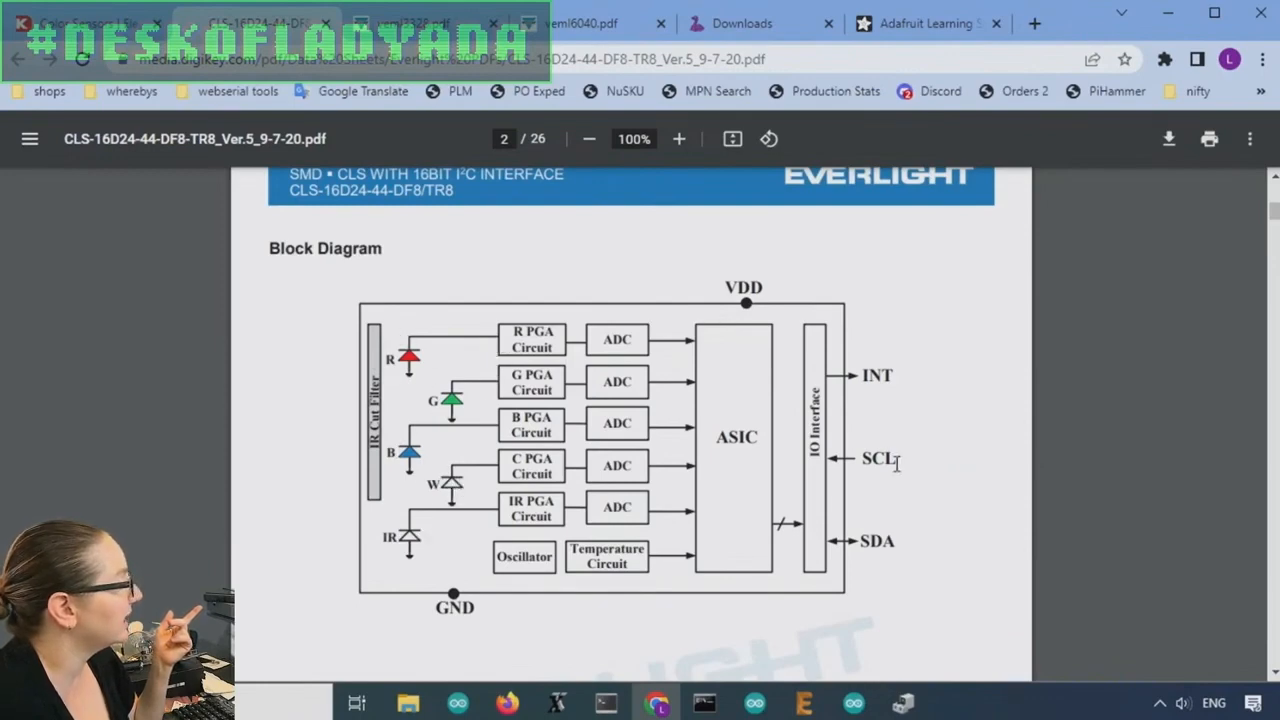
scroll("down", 3)
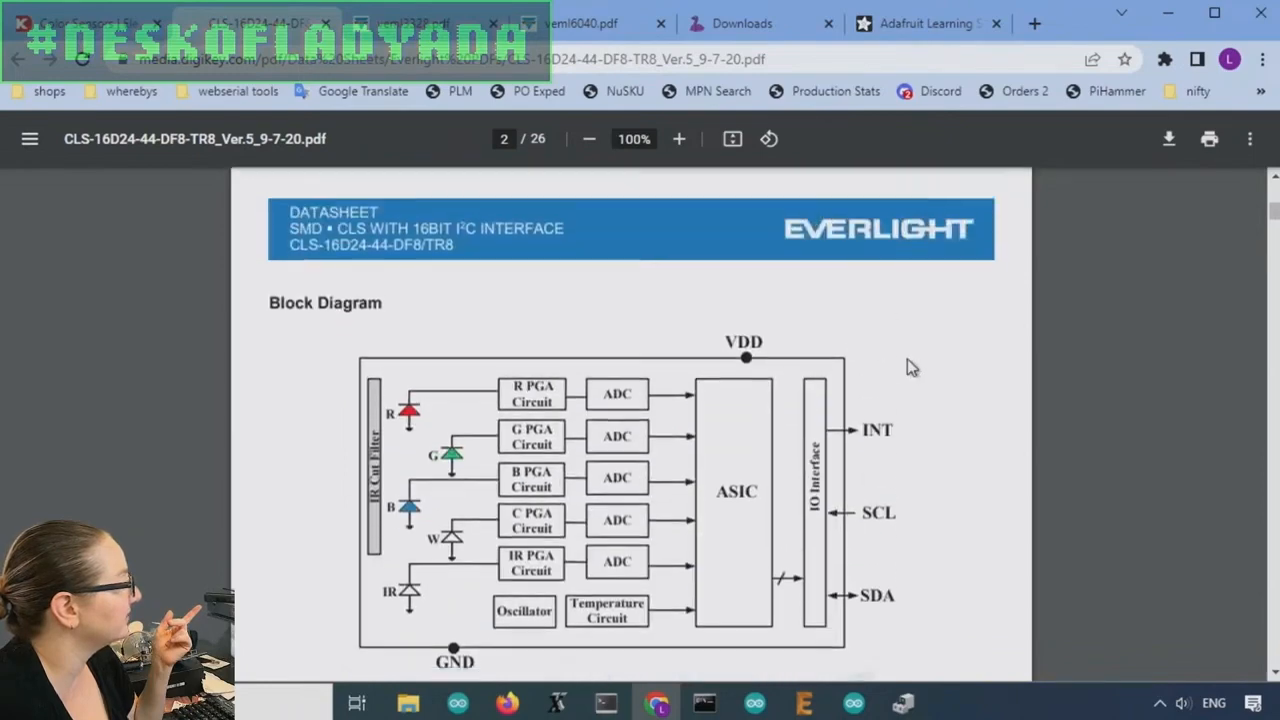
scroll("down", 3)
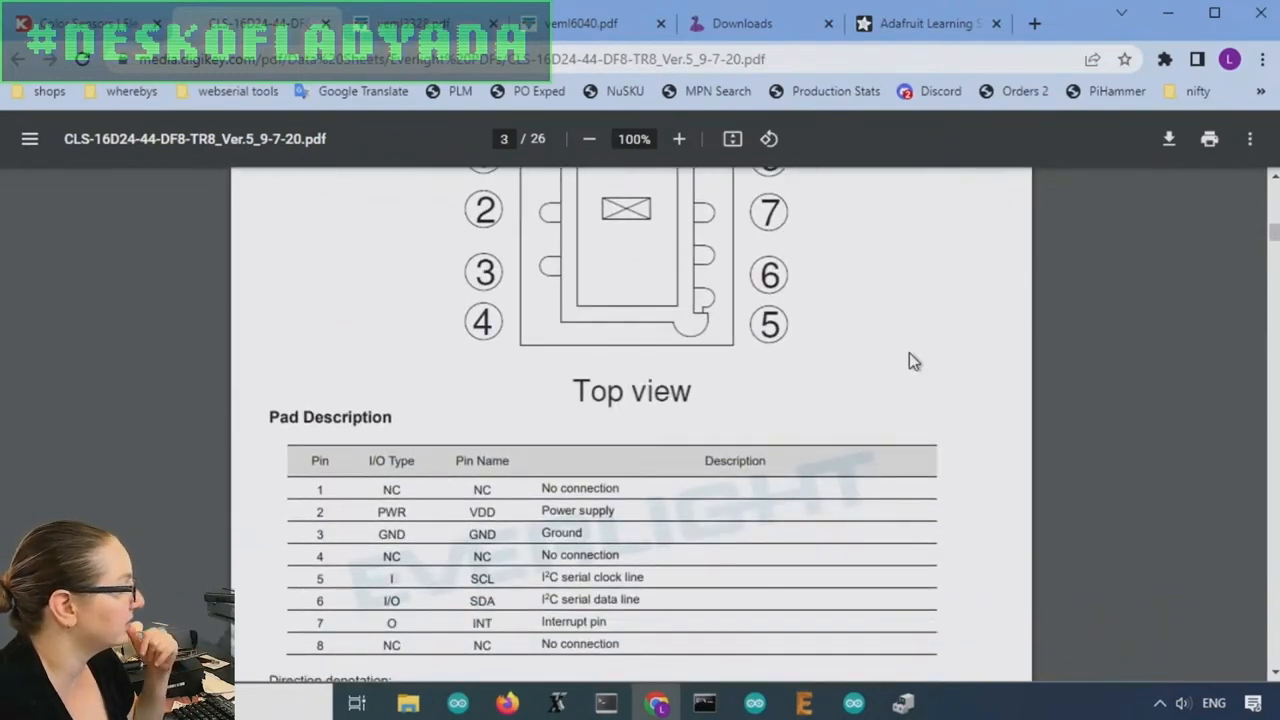
scroll("down", 3)
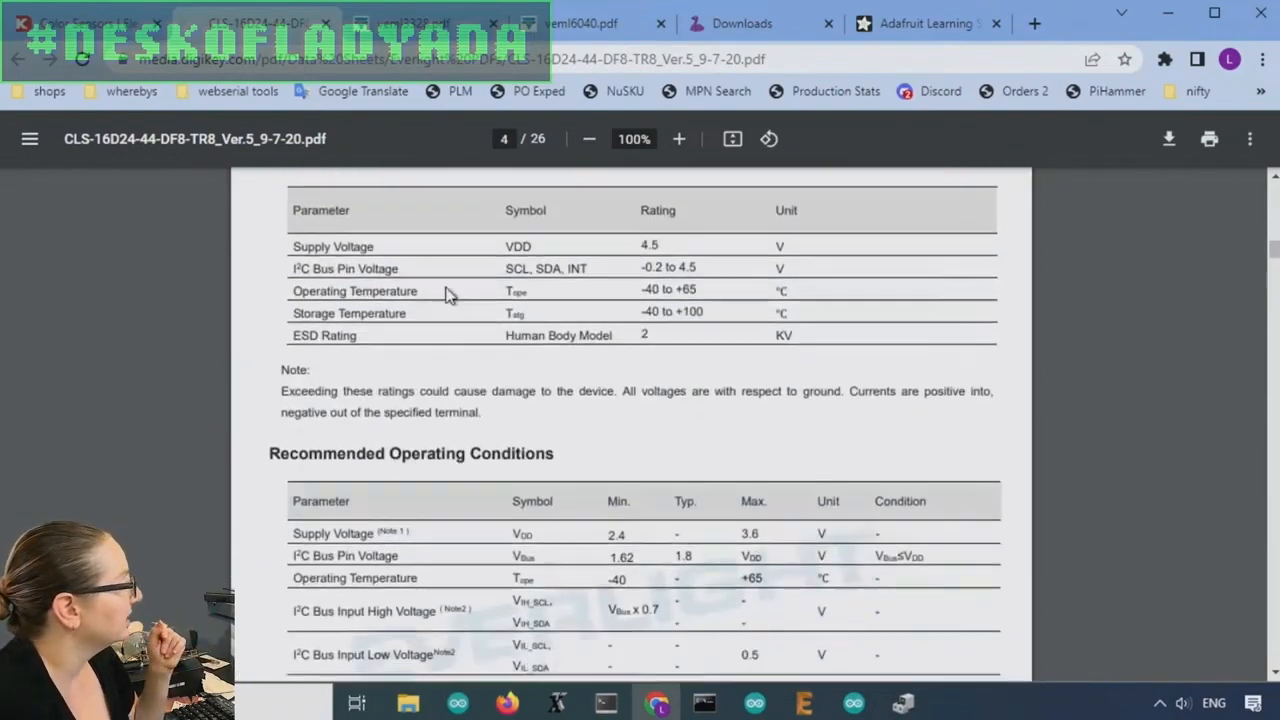
scroll("down", 3)
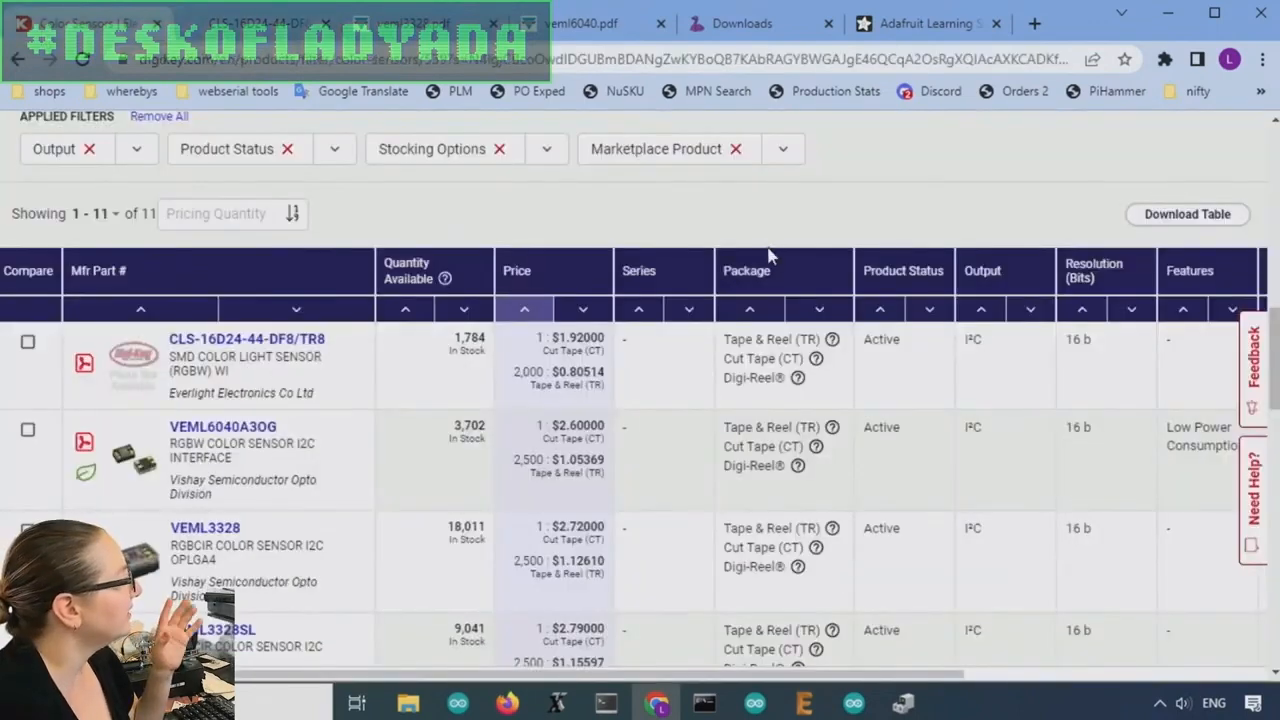
- Scroll the 11-part listing and open the BH1749NUC-E2 datasheet PDF
scroll("down", 3)
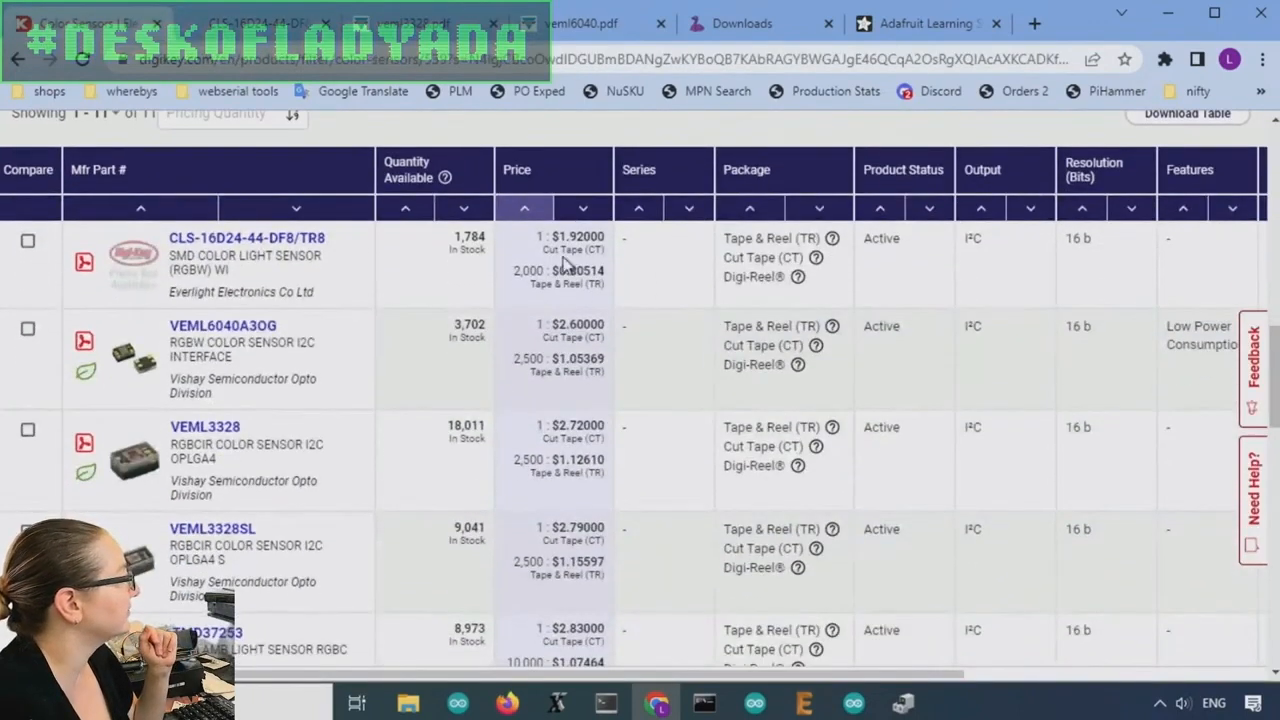
scroll("down", 3)
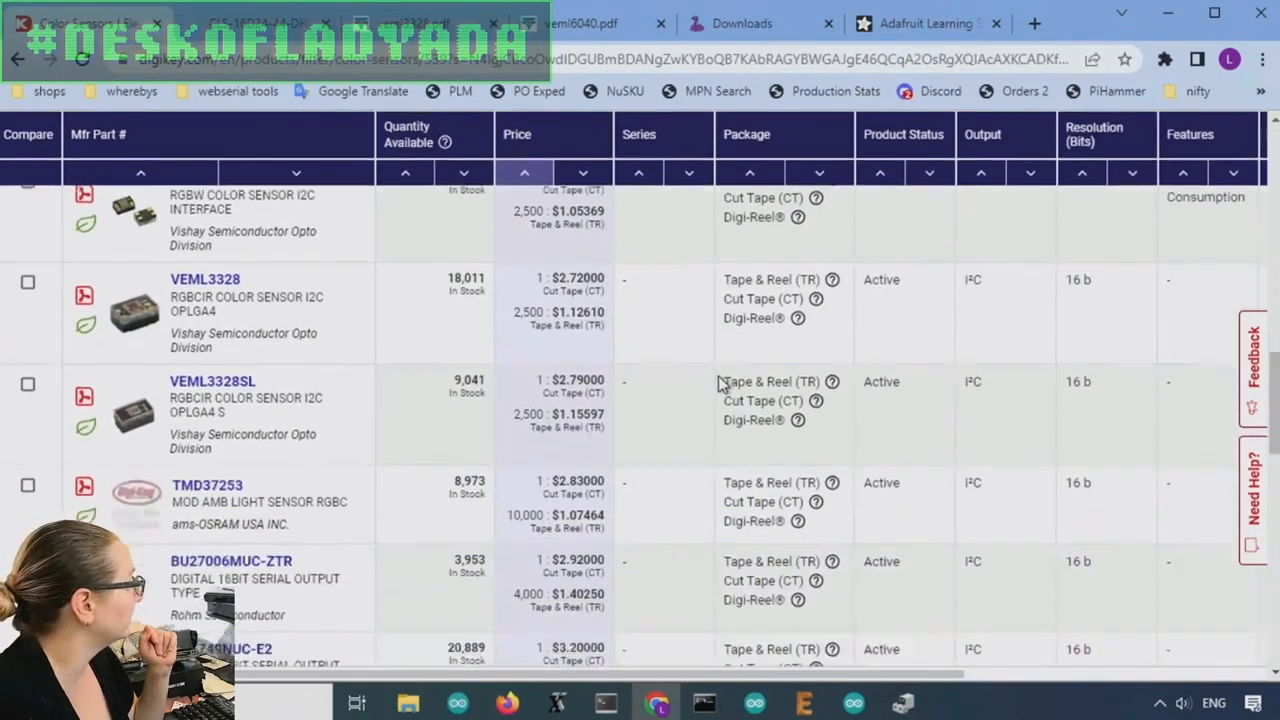
scroll("down", 3)
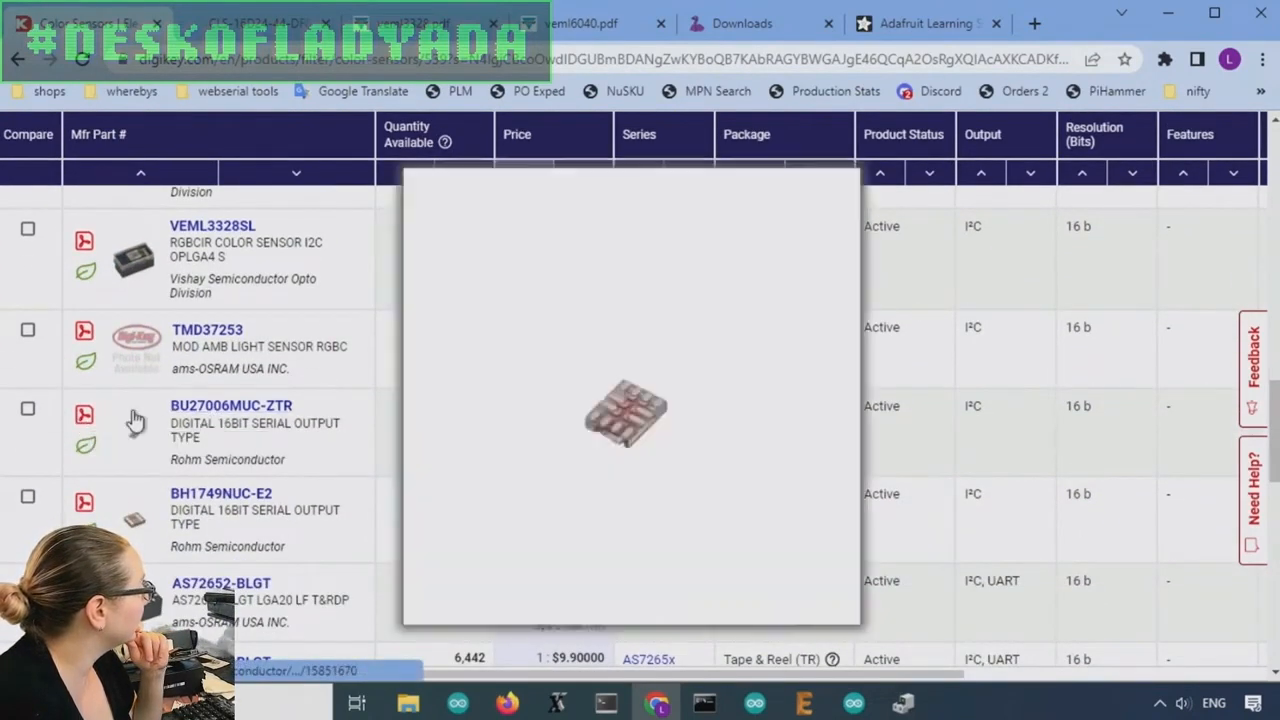
mouse_move(138, 435)
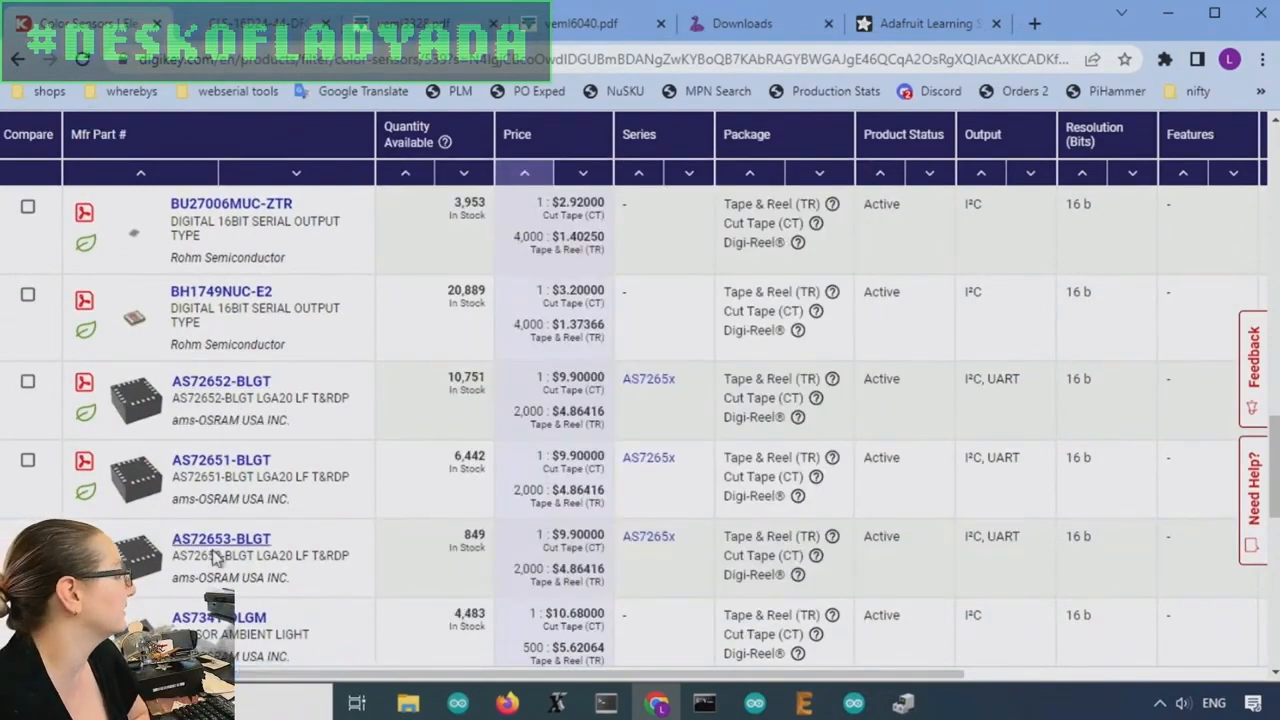
scroll("up", 3)
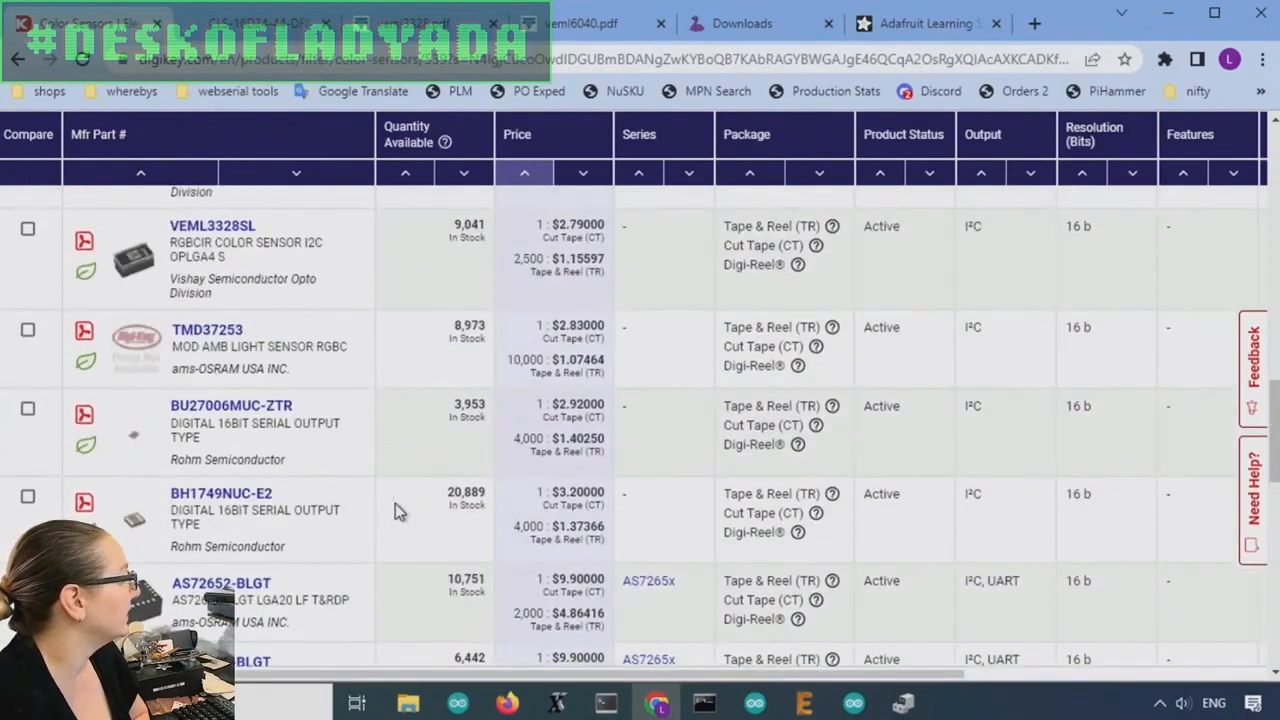
mouse_move(450, 510)
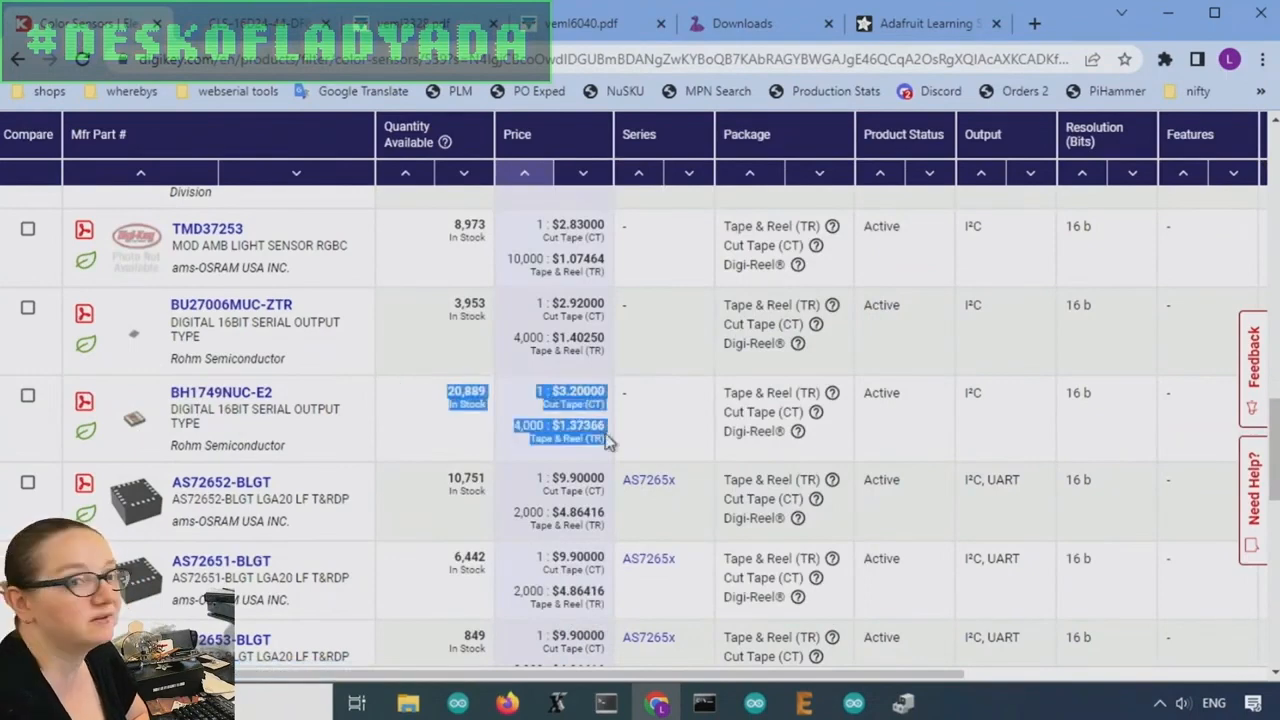
mouse_move(168, 432)
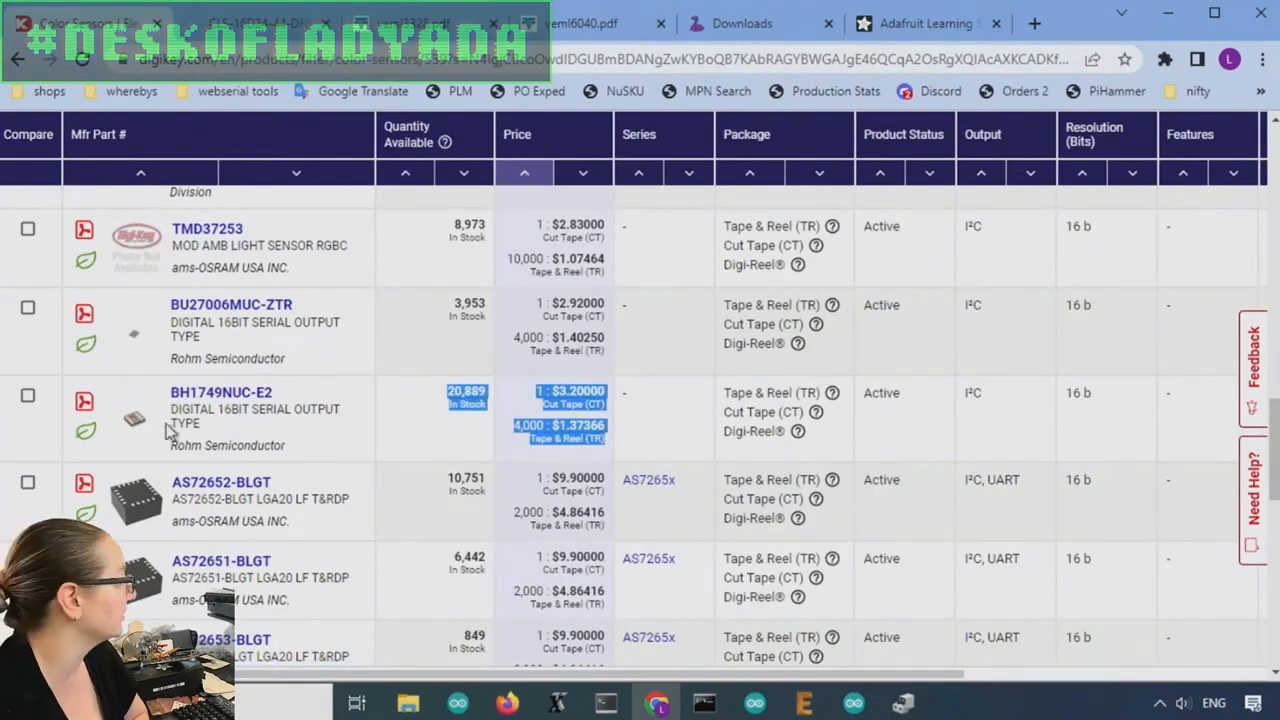
left_click(221, 391)
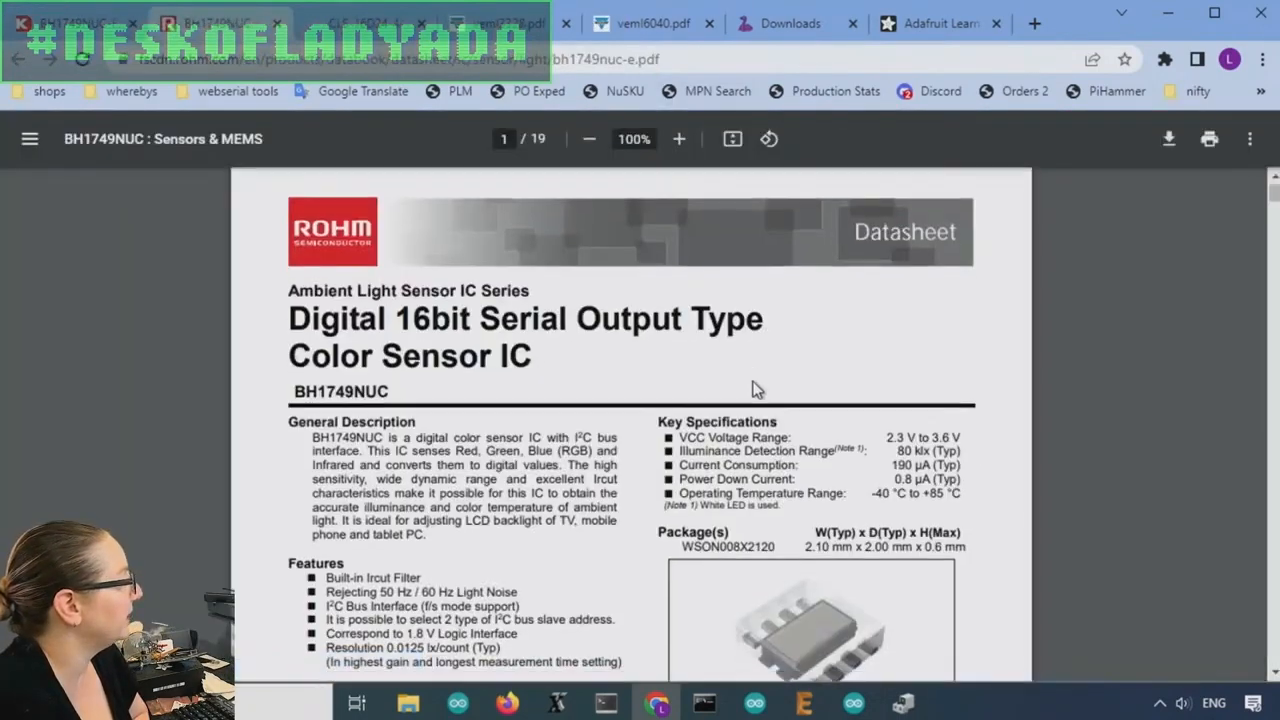
- Scroll the BH1749NUC datasheet through pinout, block diagram and ratings to page 4's electrical characteristics
scroll("down", 3)
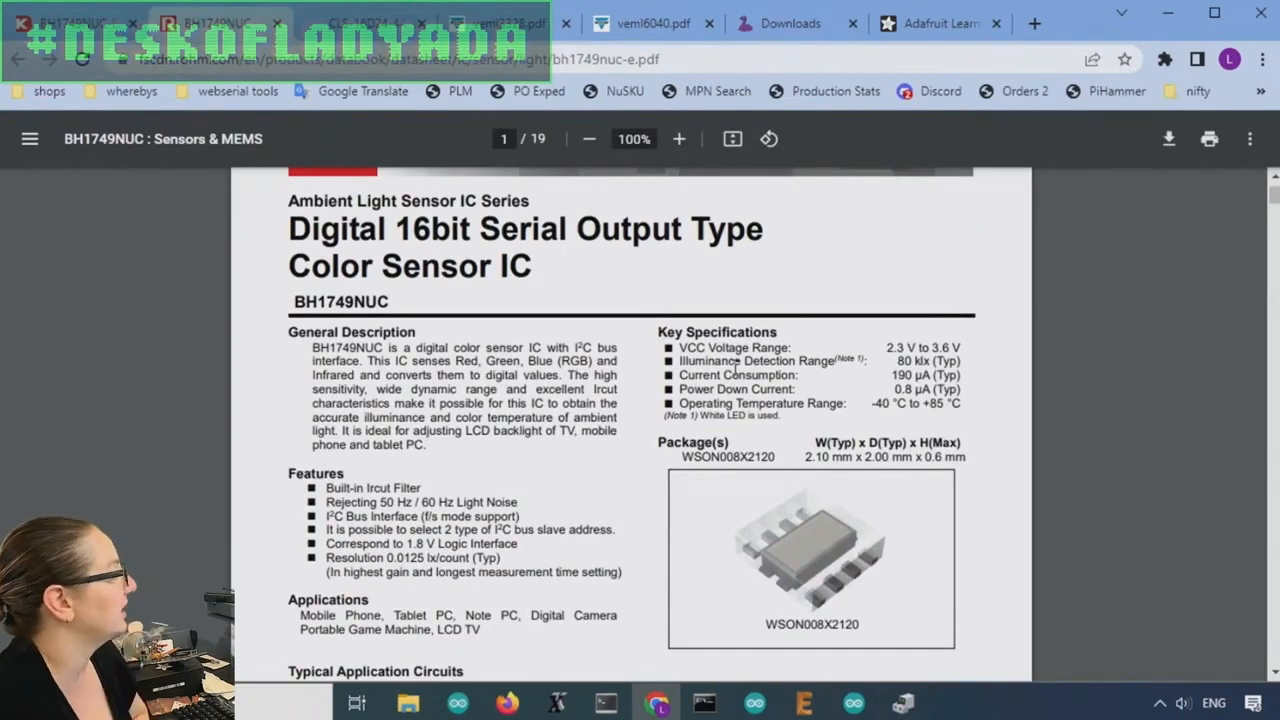
scroll("down", 3)
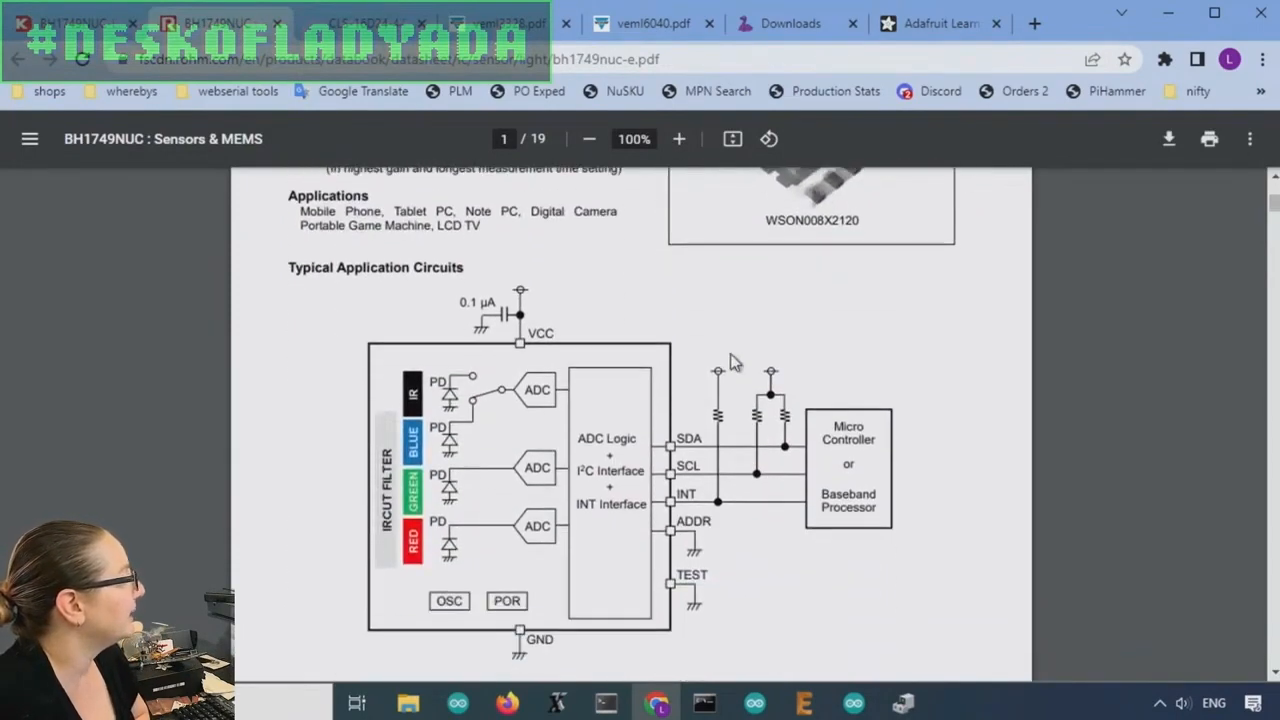
mouse_move(463, 425)
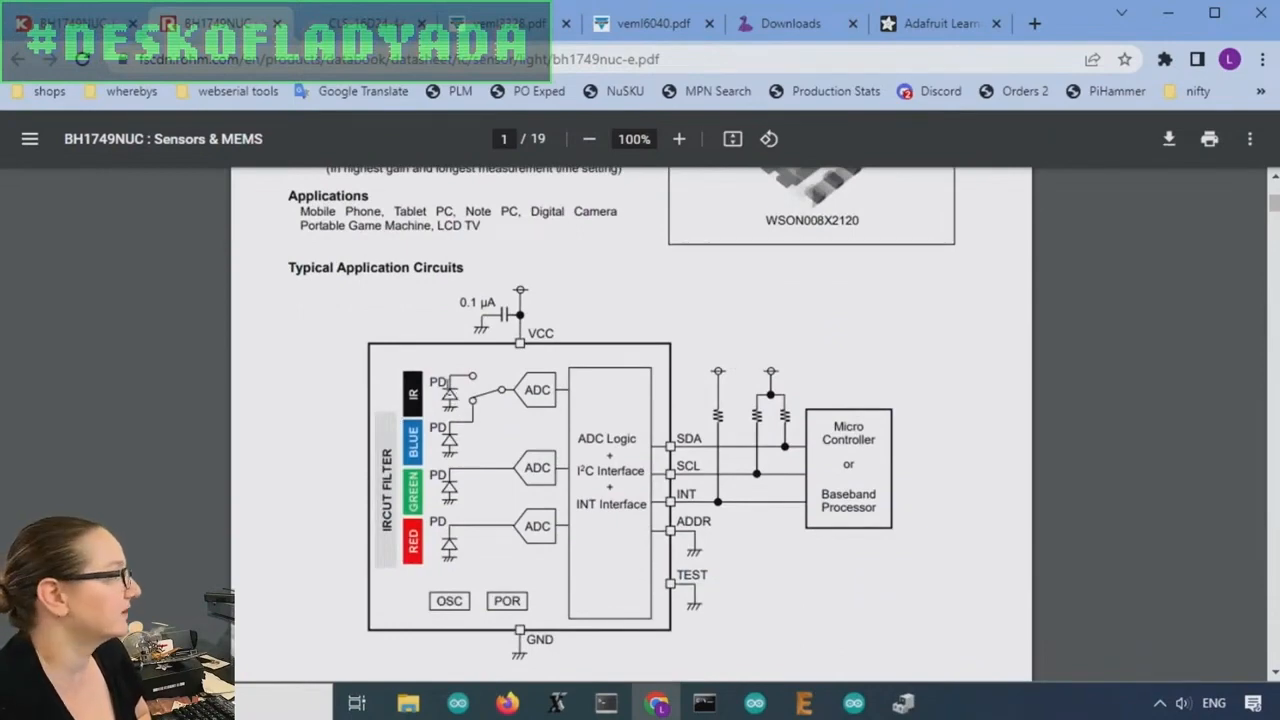
mouse_move(1065, 373)
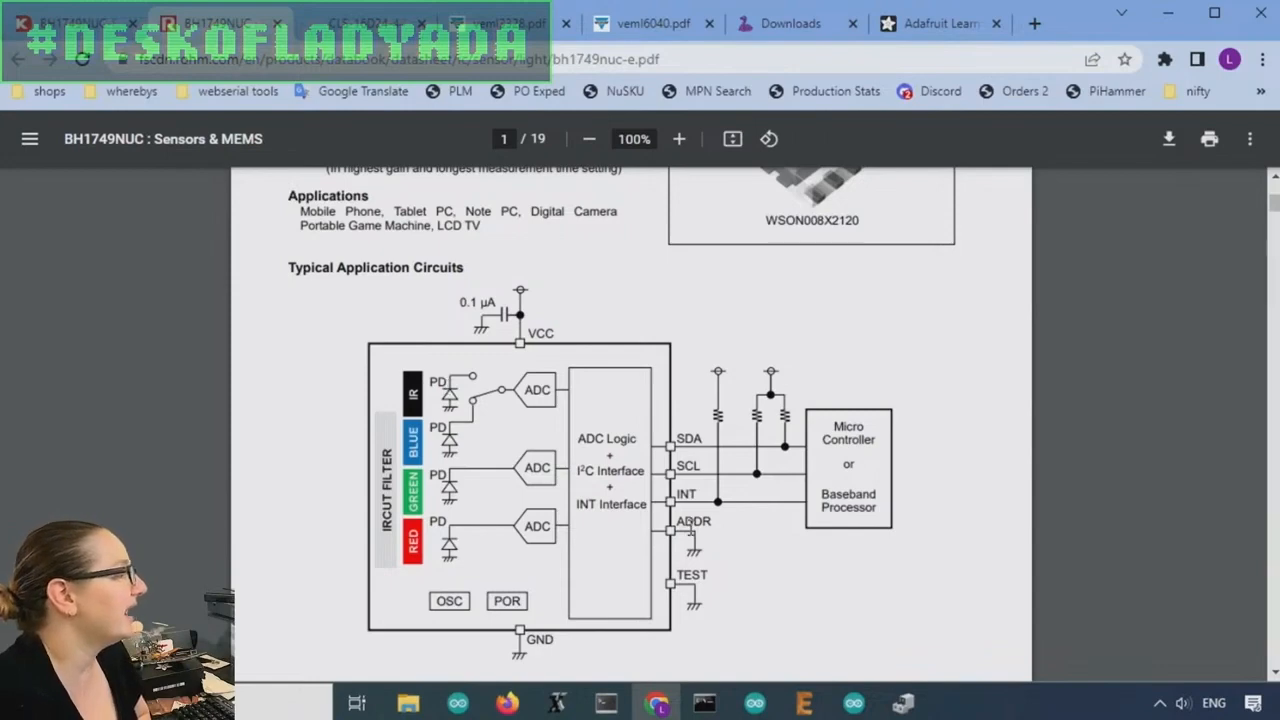
mouse_move(750, 493)
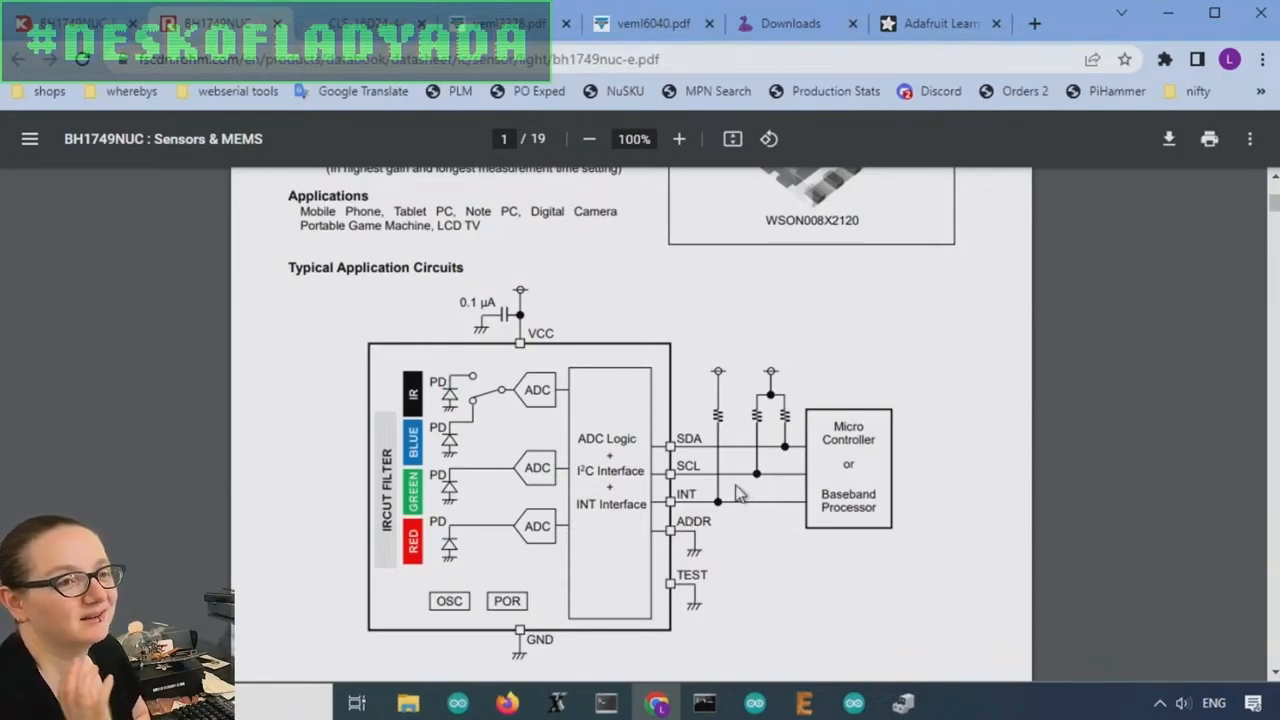
scroll("down", 3)
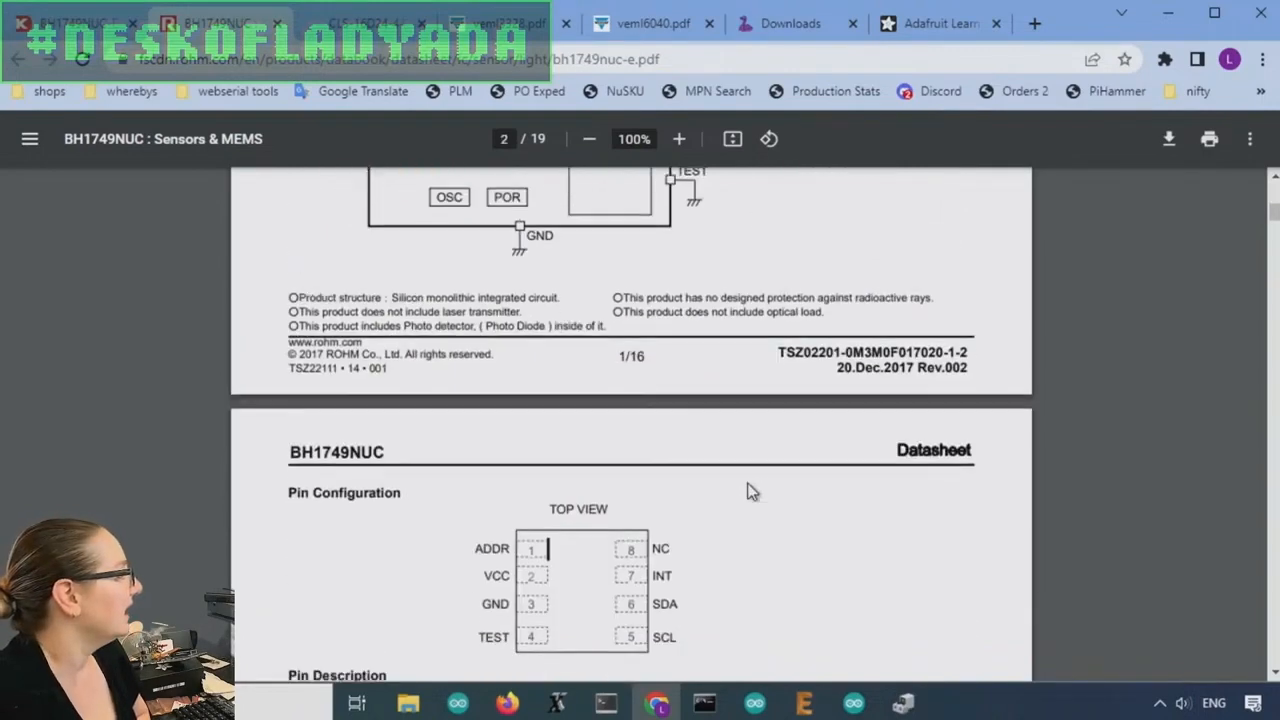
scroll("down", 3)
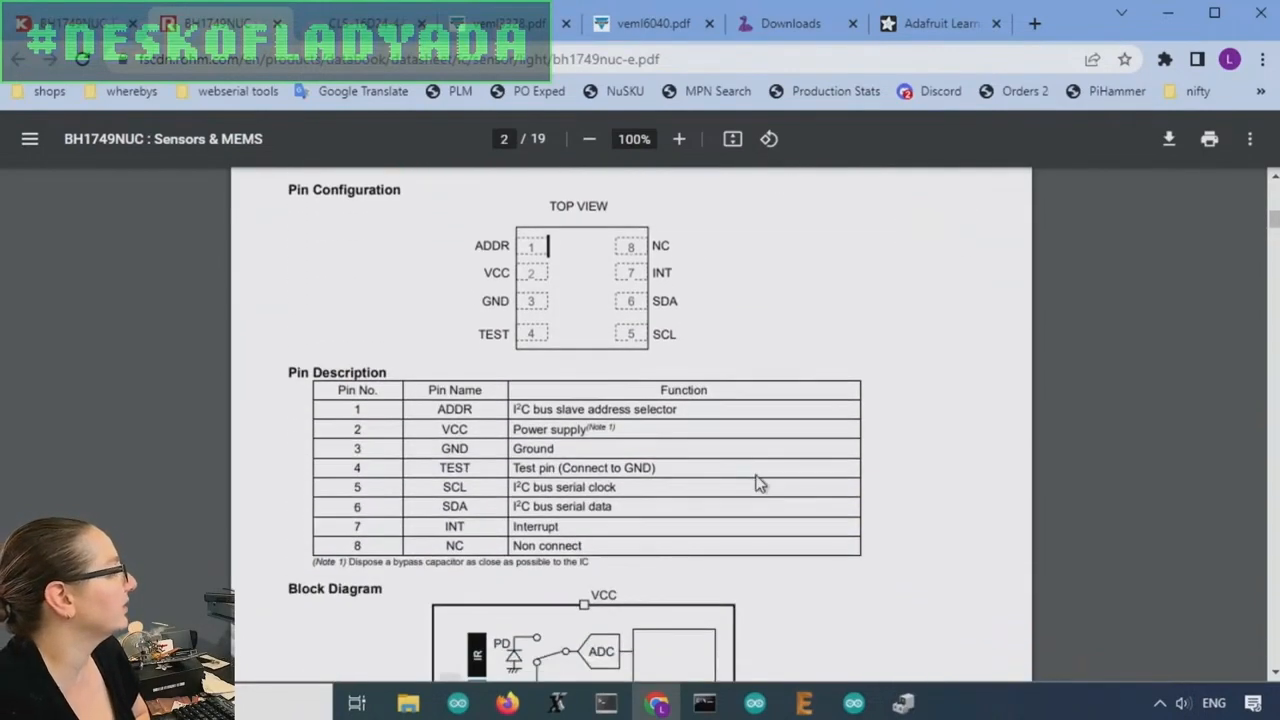
scroll("down", 3)
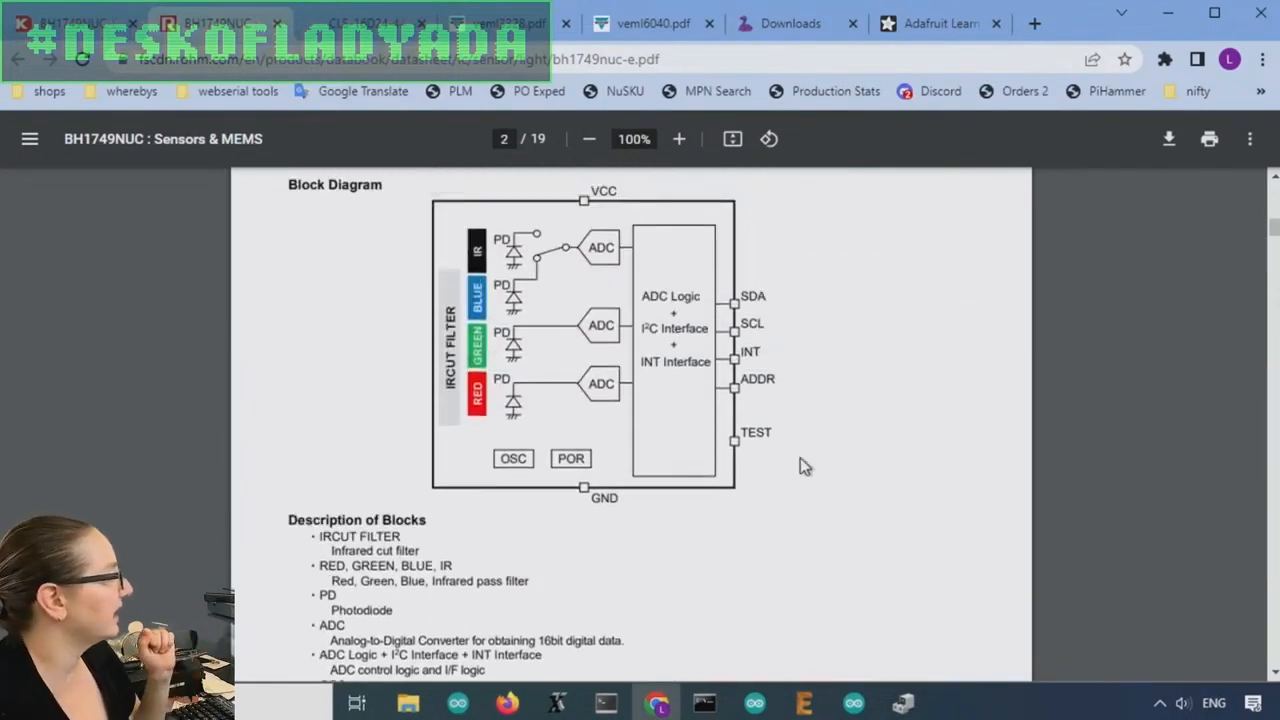
scroll("down", 3)
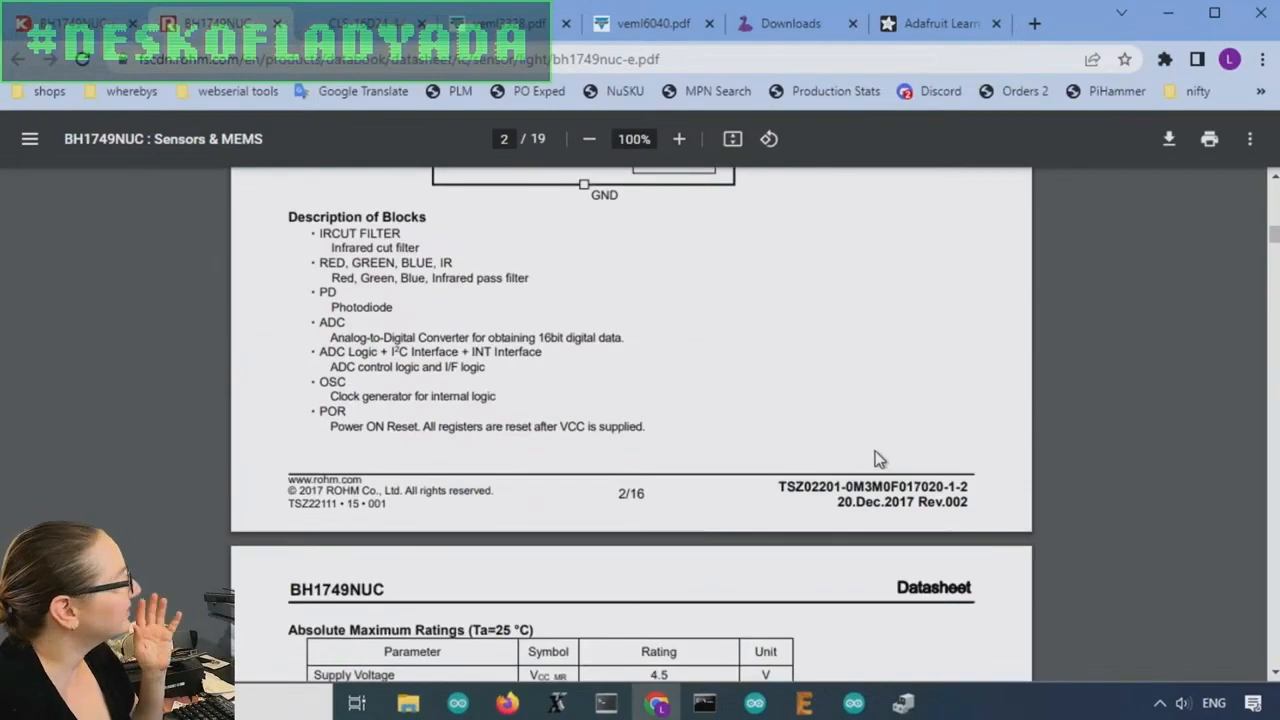
scroll("down", 3)
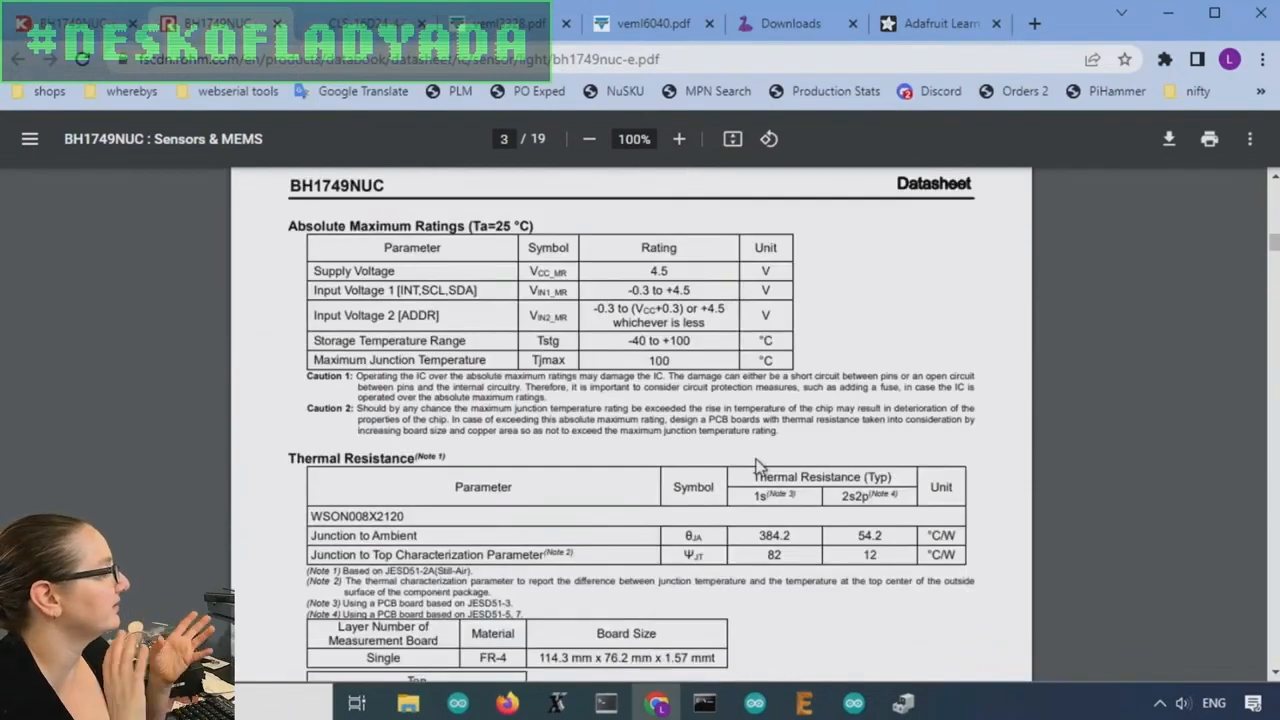
scroll("down", 3)
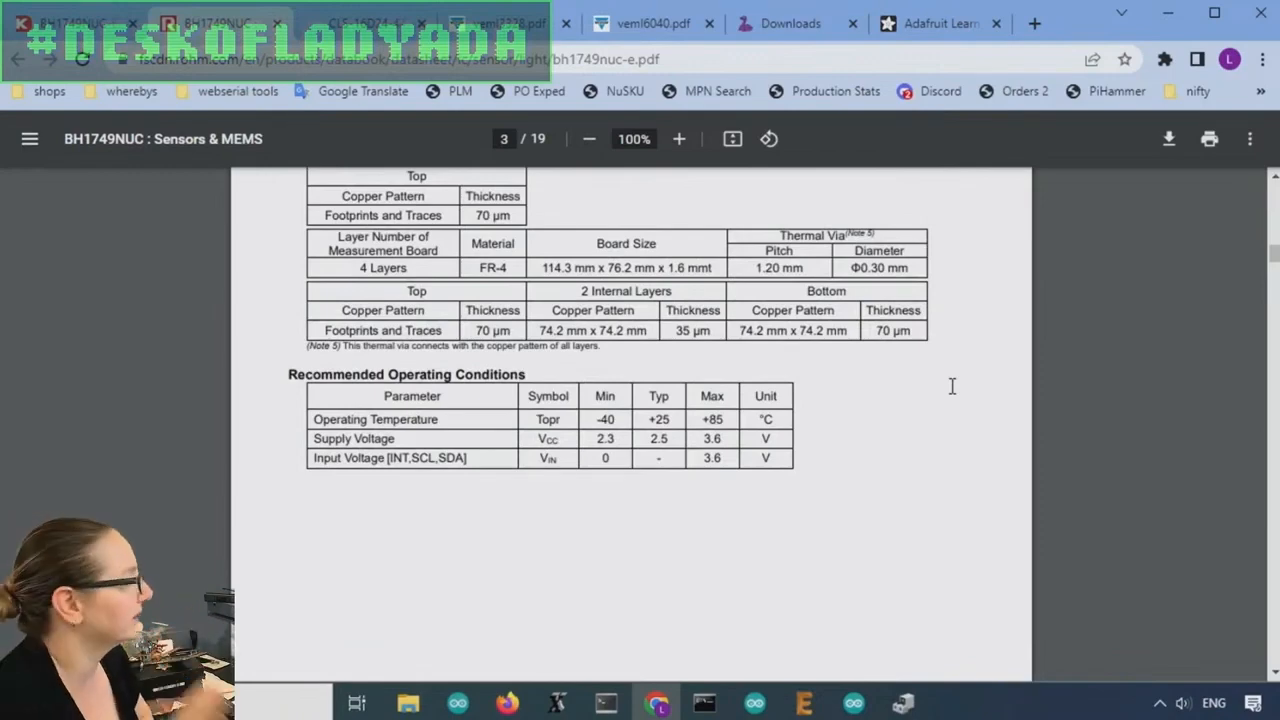
scroll("down", 3)
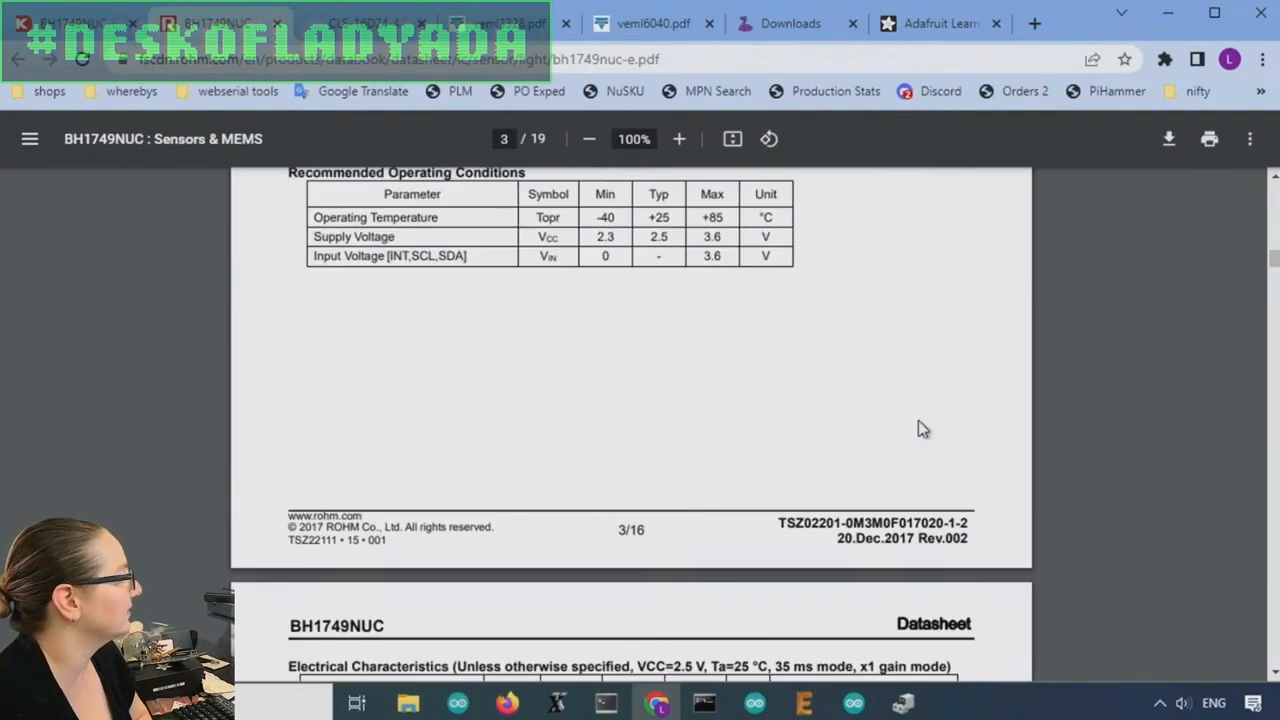
scroll("down", 3)
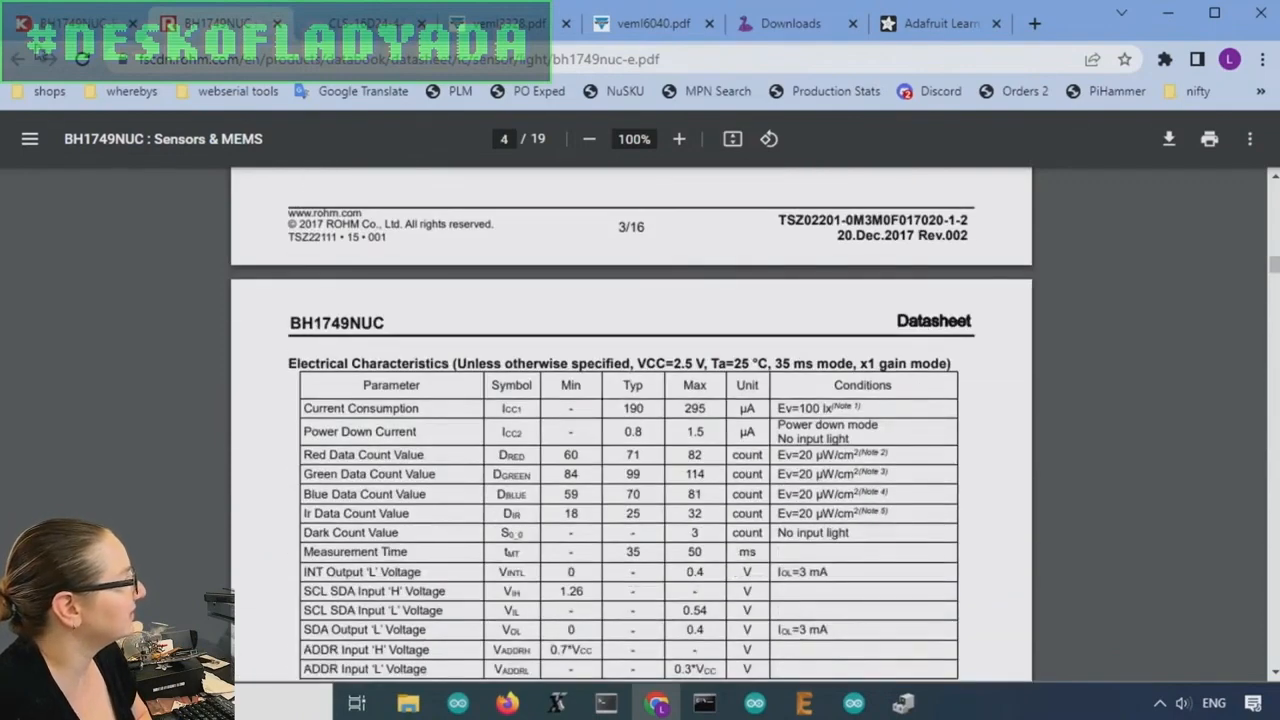